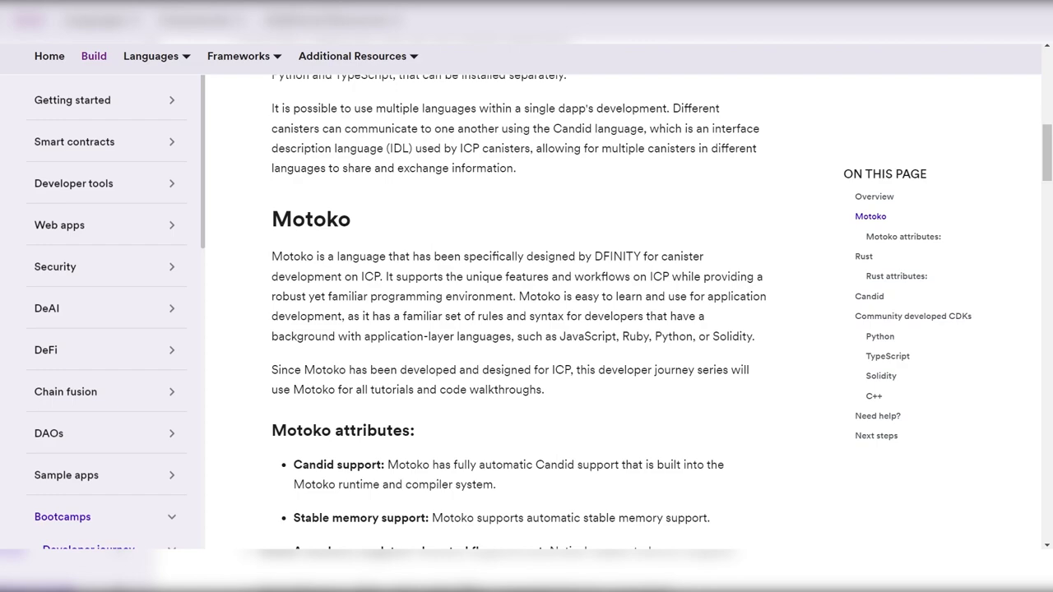
# Scroll through the 'What is Motoko' support article to the bottom and back to the top.
pyautogui.scroll(-3)
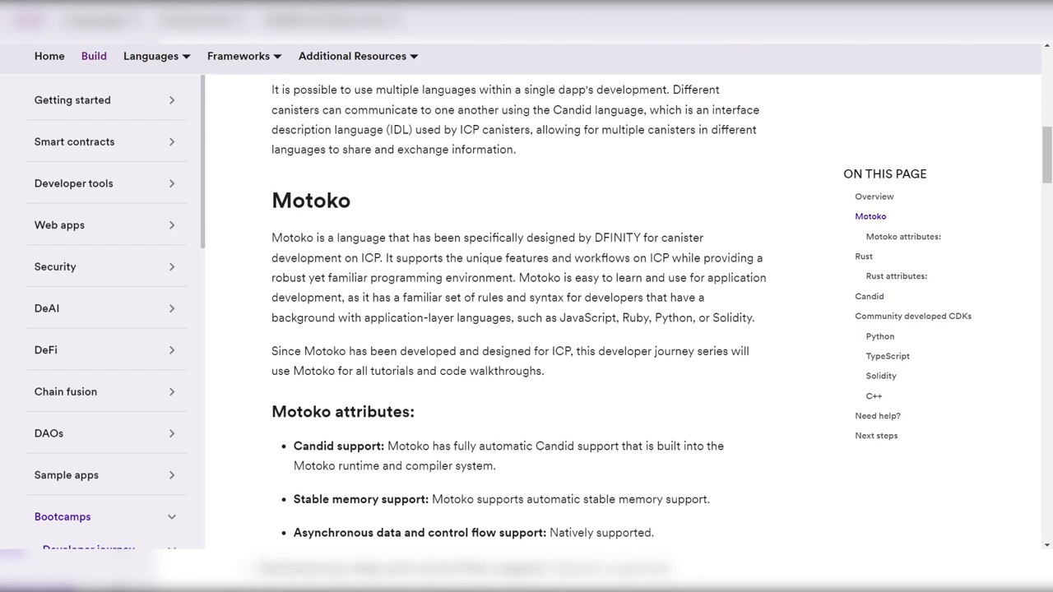
pyautogui.scroll(-3)
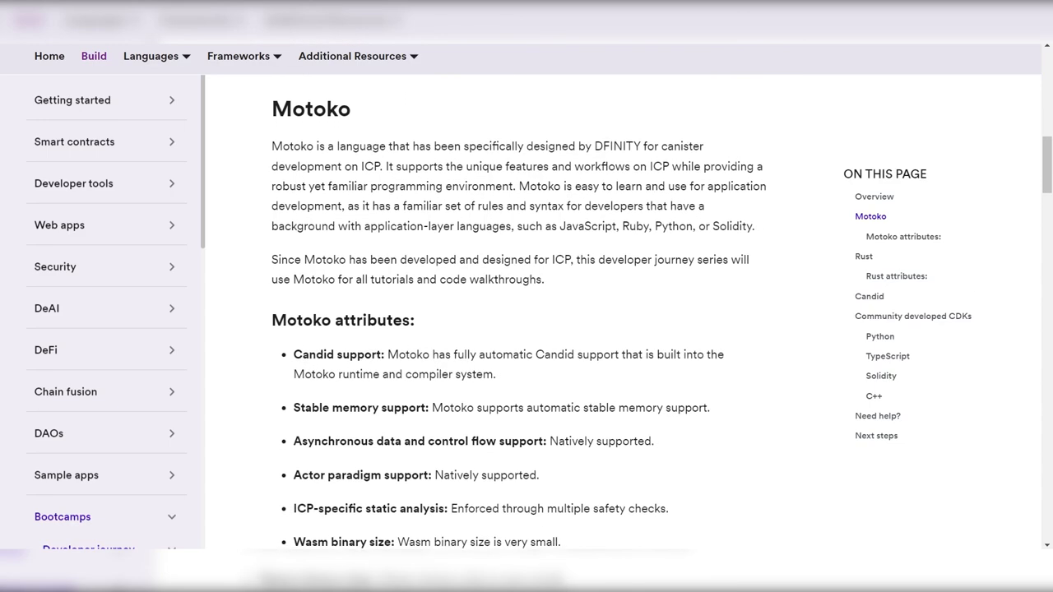
pyautogui.scroll(-3)
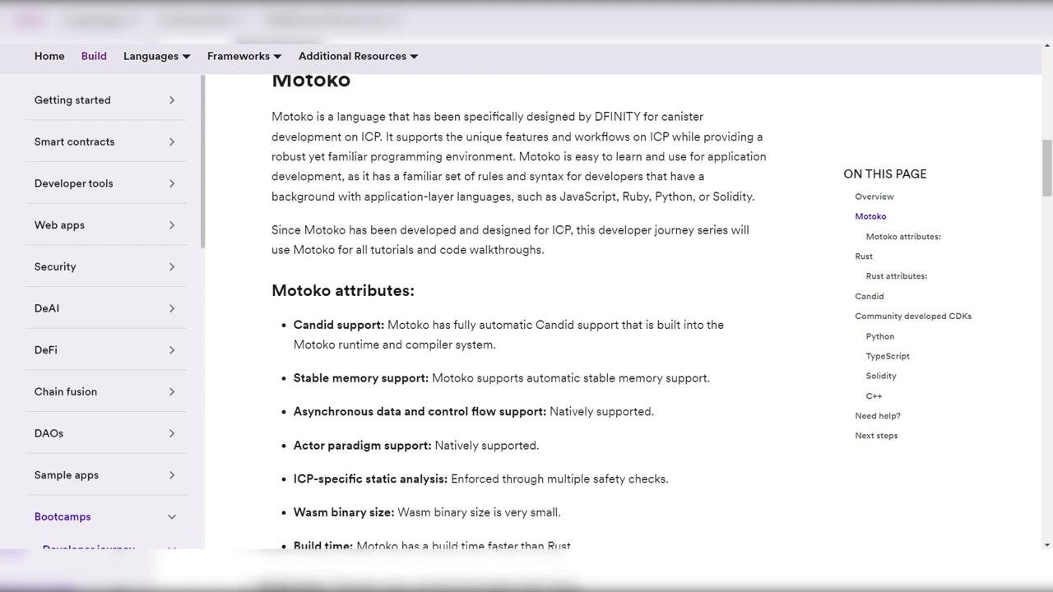
pyautogui.scroll(-3)
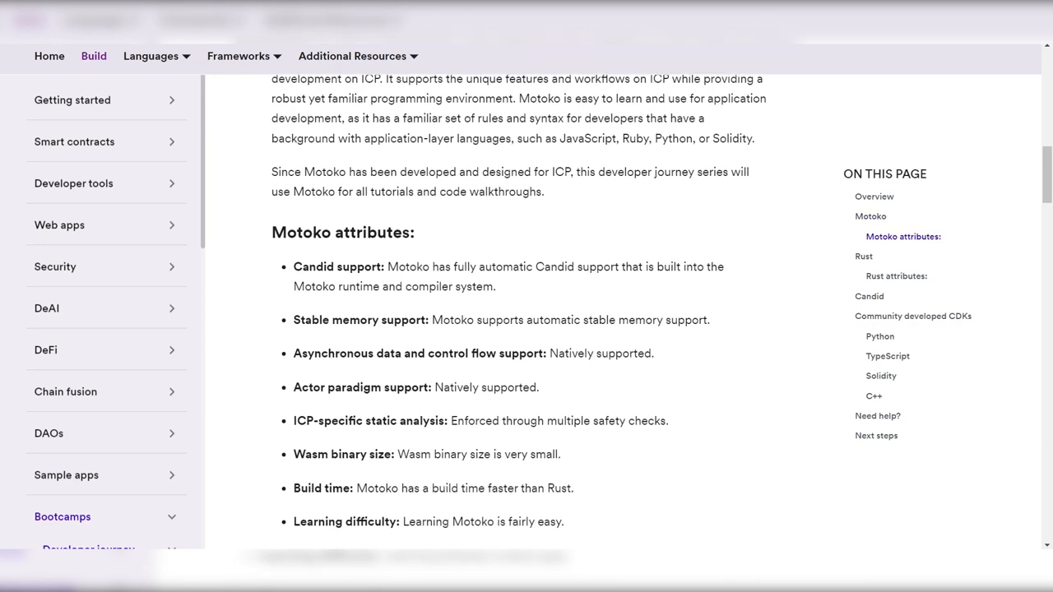
pyautogui.scroll(-3)
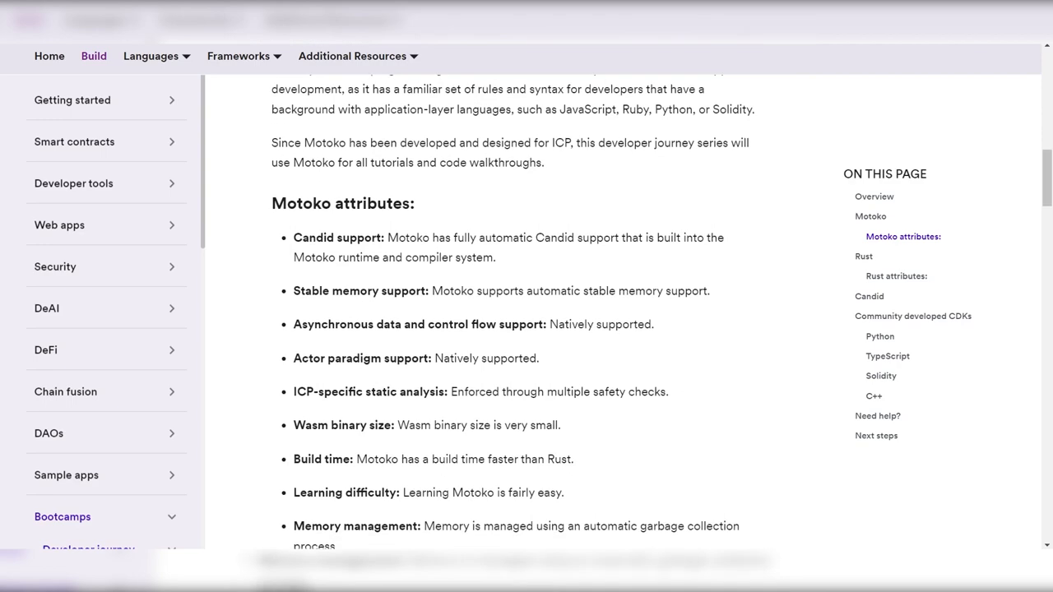
pyautogui.scroll(-3)
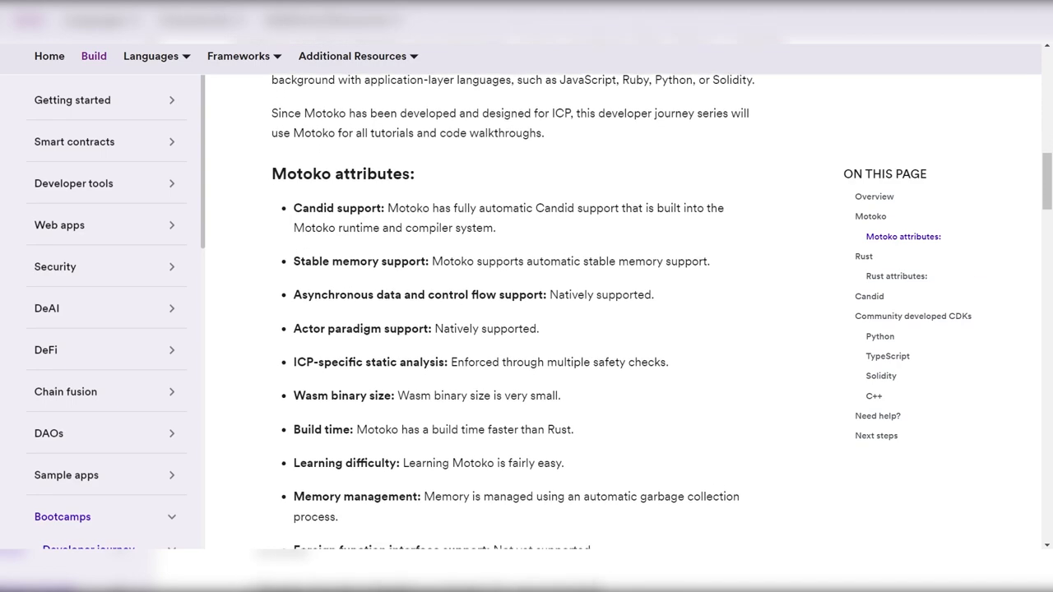
pyautogui.scroll(-3)
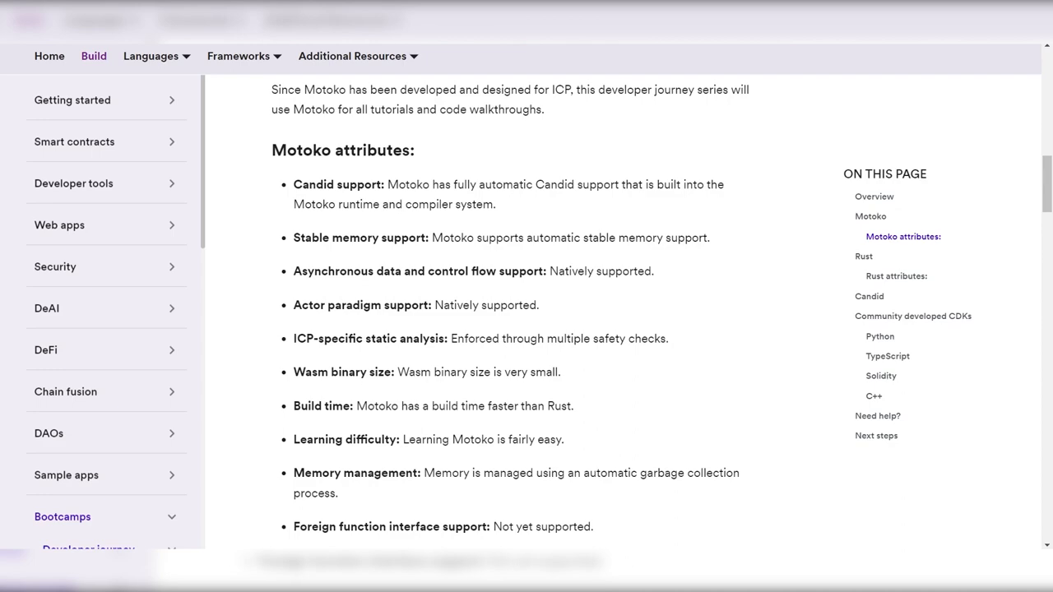
pyautogui.scroll(3)
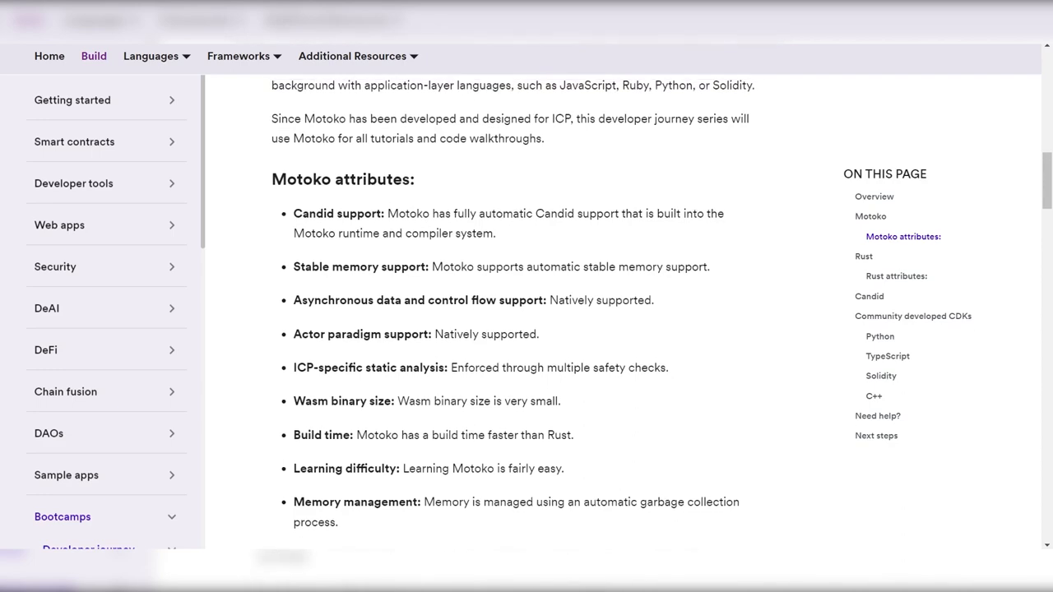
pyautogui.scroll(3)
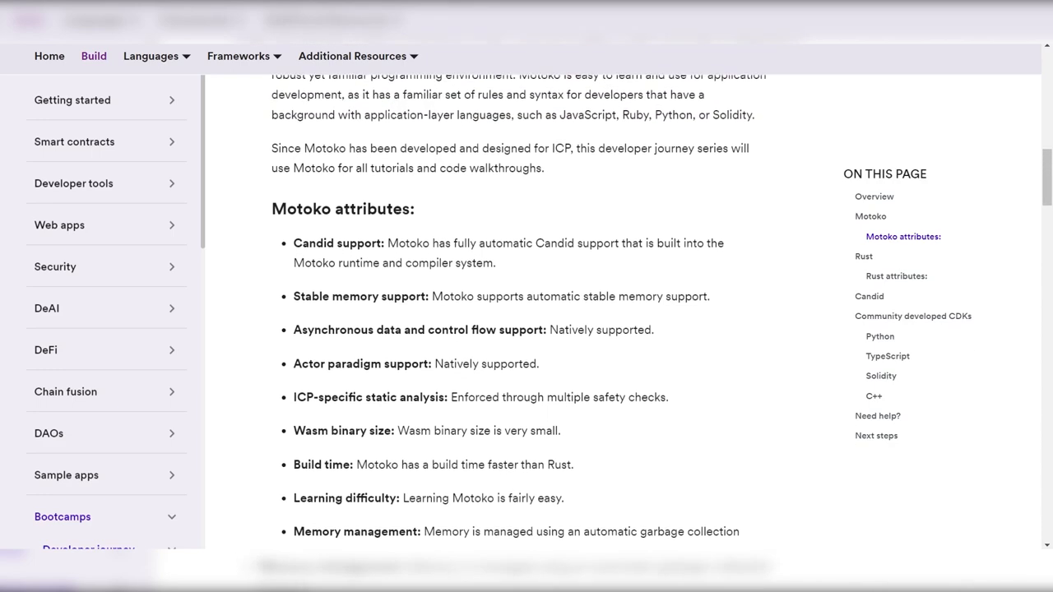
pyautogui.scroll(3)
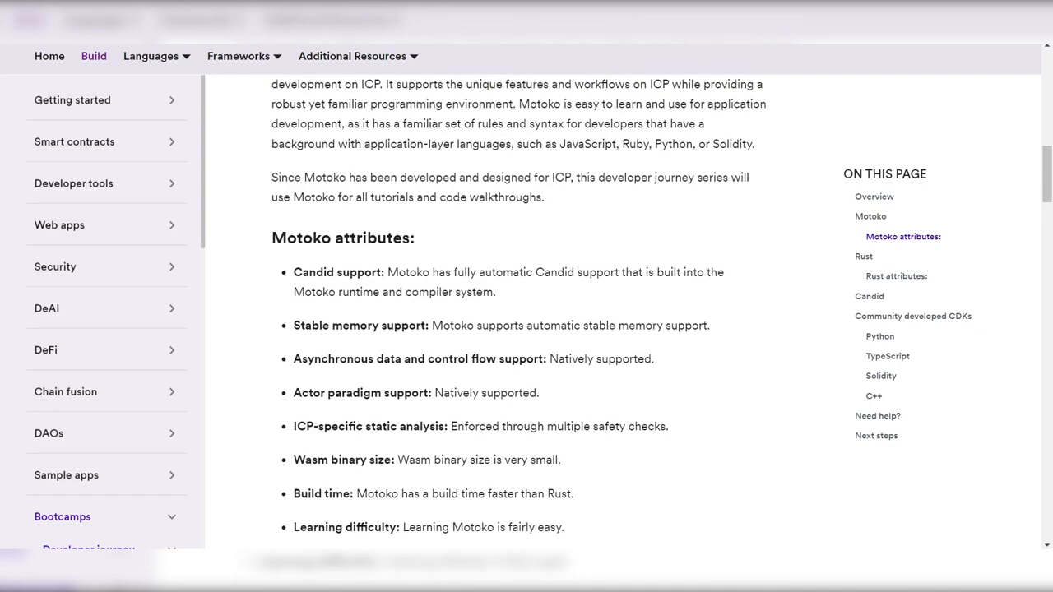
pyautogui.scroll(3)
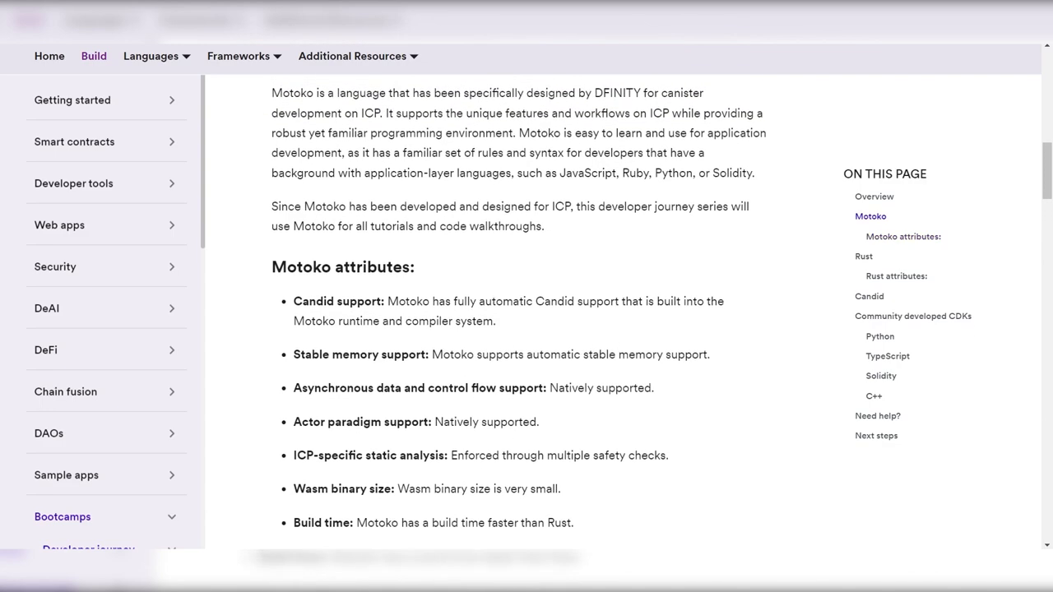
pyautogui.scroll(3)
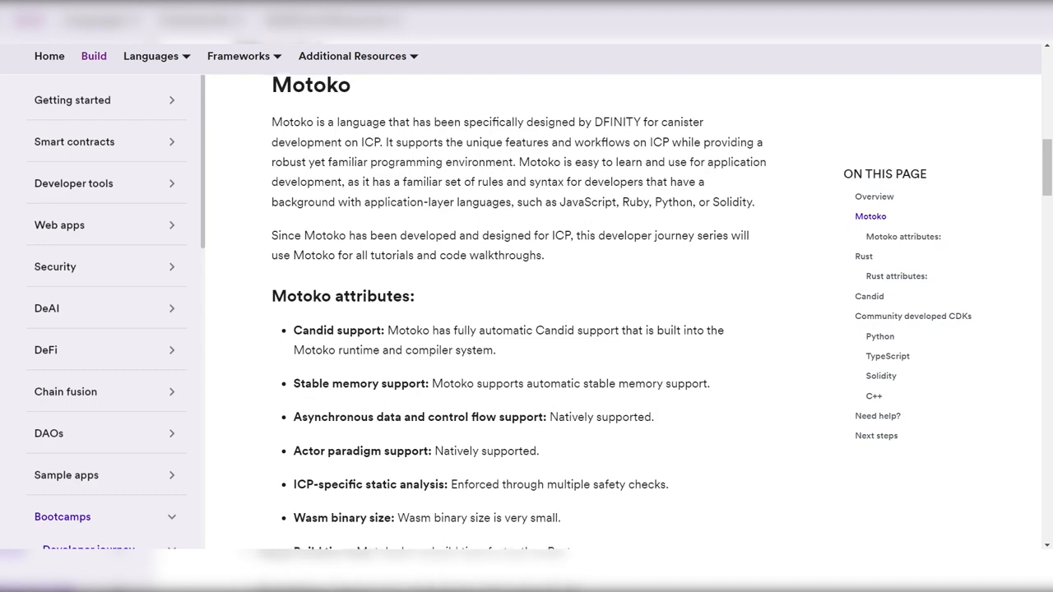
pyautogui.scroll(3)
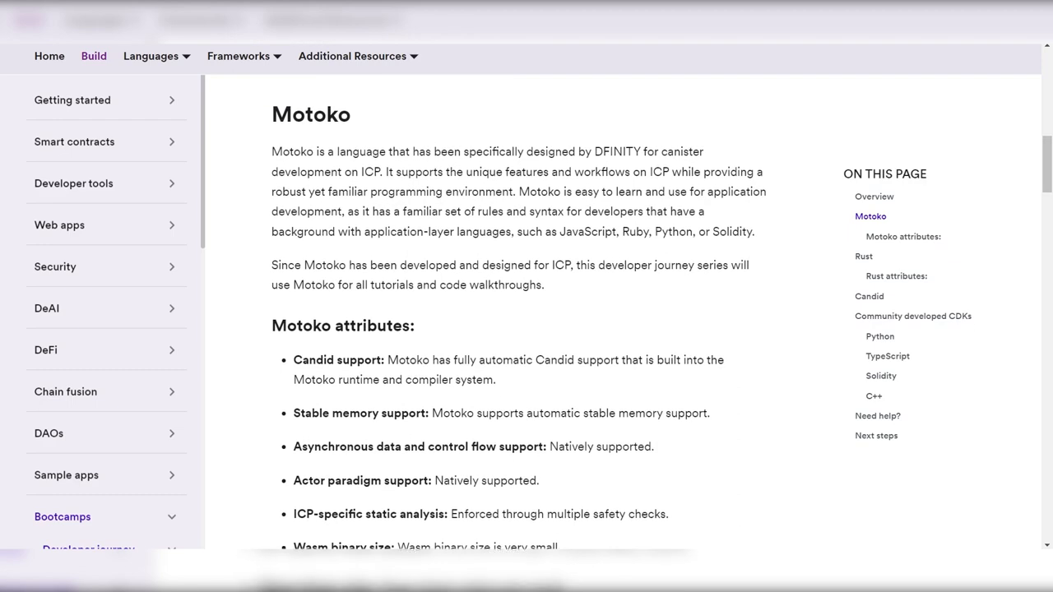
pyautogui.scroll(3)
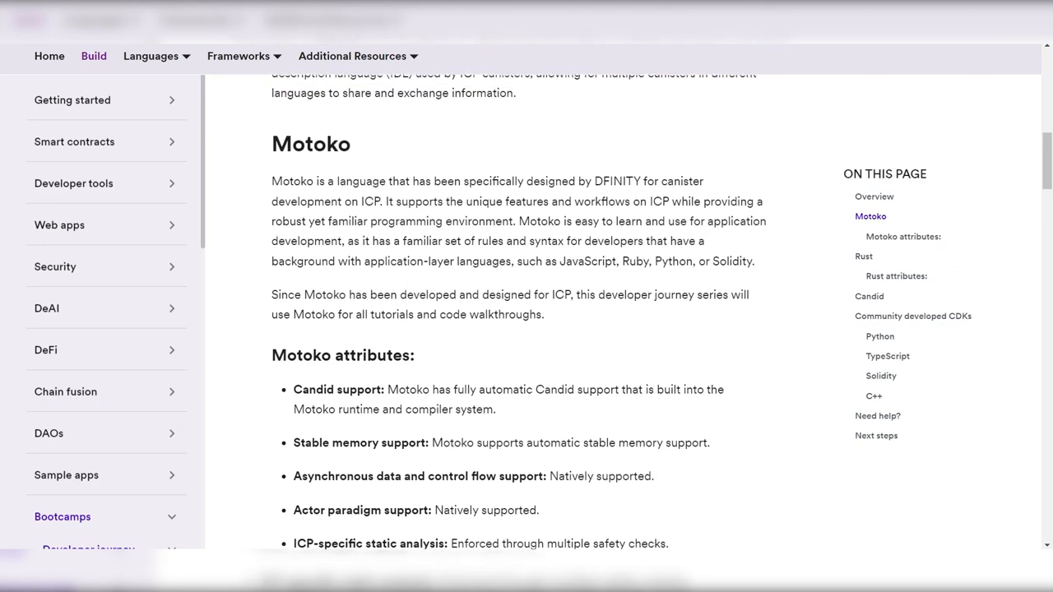
pyautogui.scroll(3)
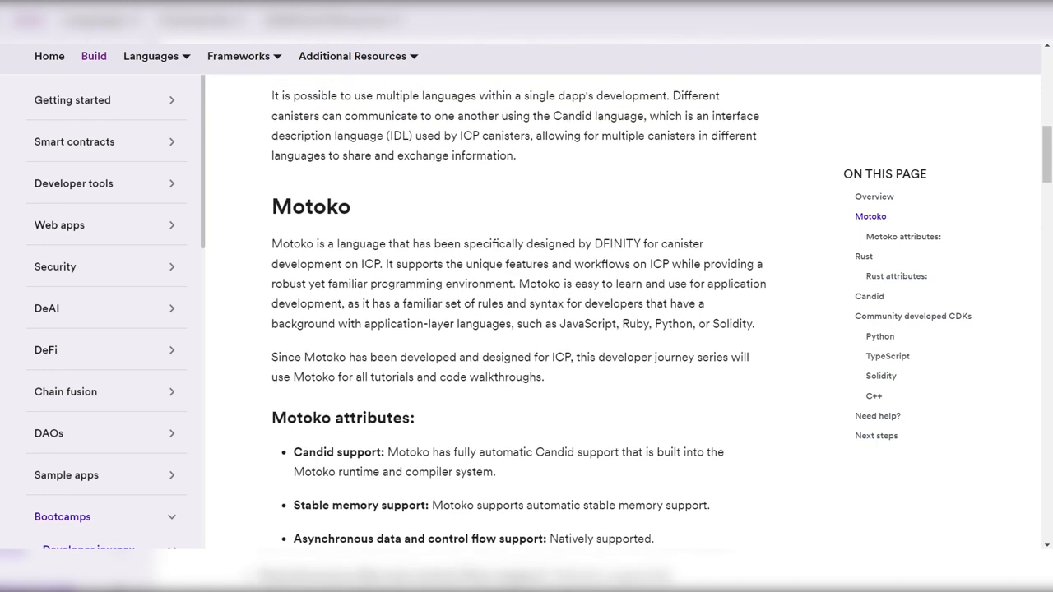
pyautogui.scroll(3)
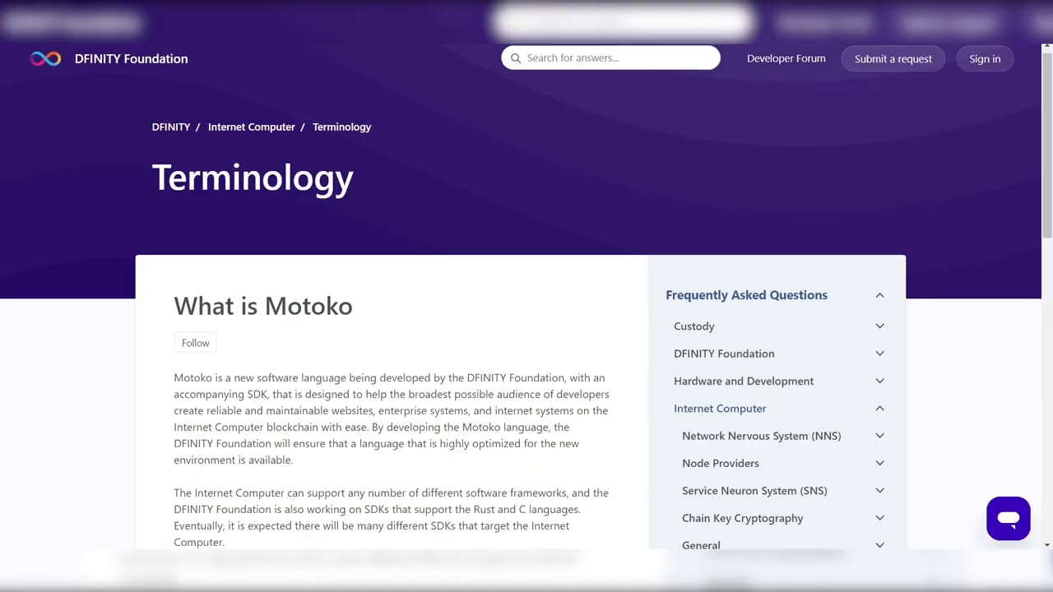
# Scroll partway down the article again to reread its body text.
pyautogui.scroll(-3)
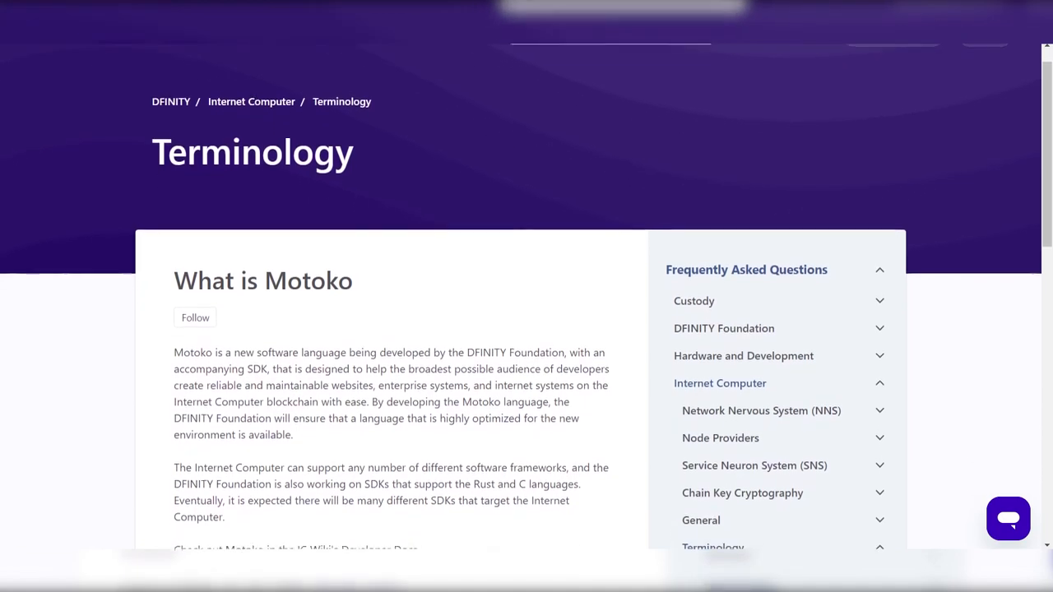
pyautogui.scroll(-3)
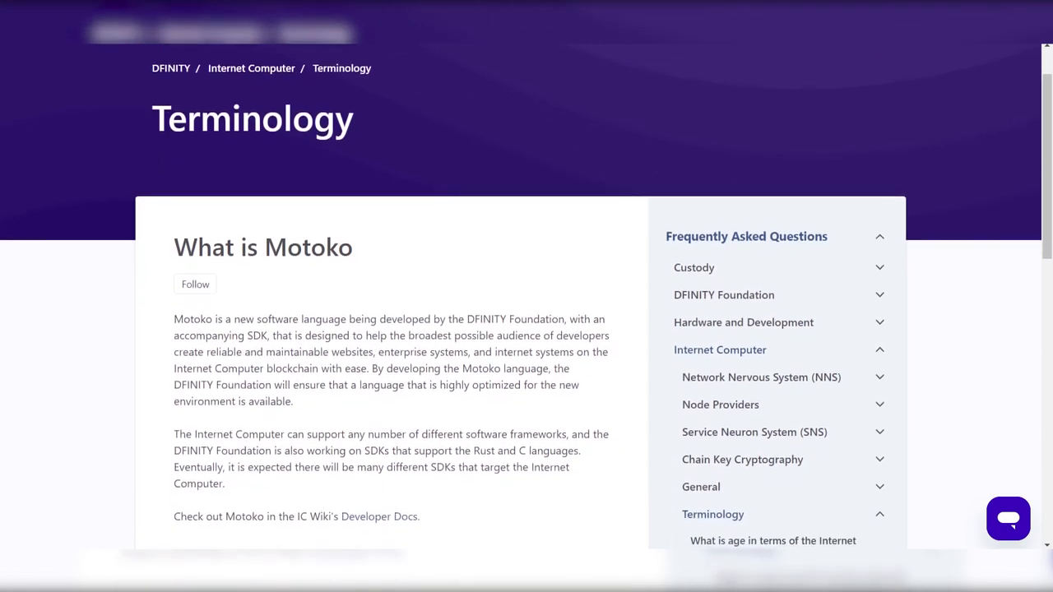
pyautogui.scroll(-3)
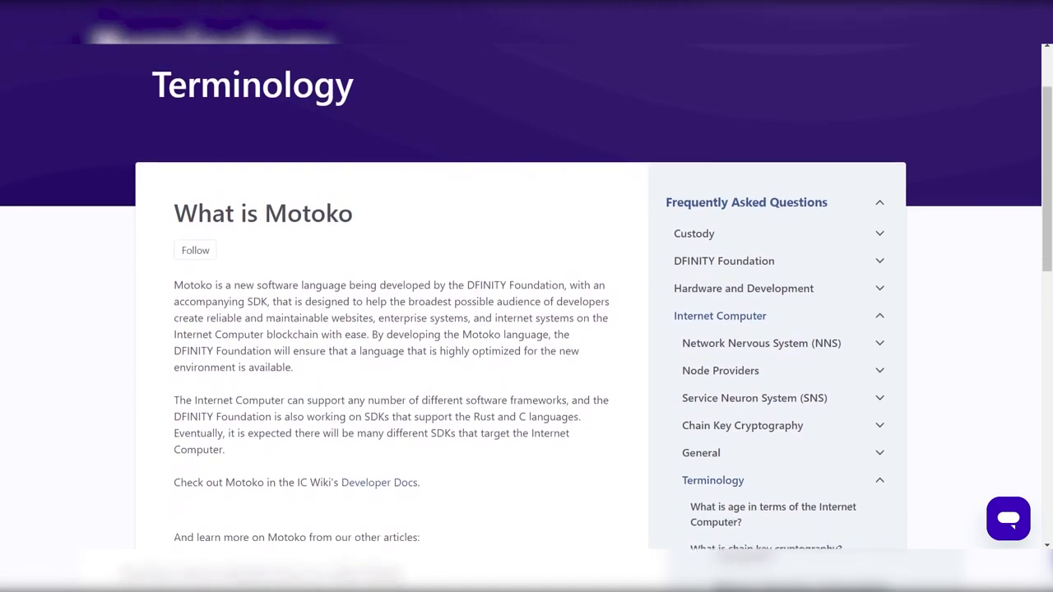
pyautogui.scroll(-3)
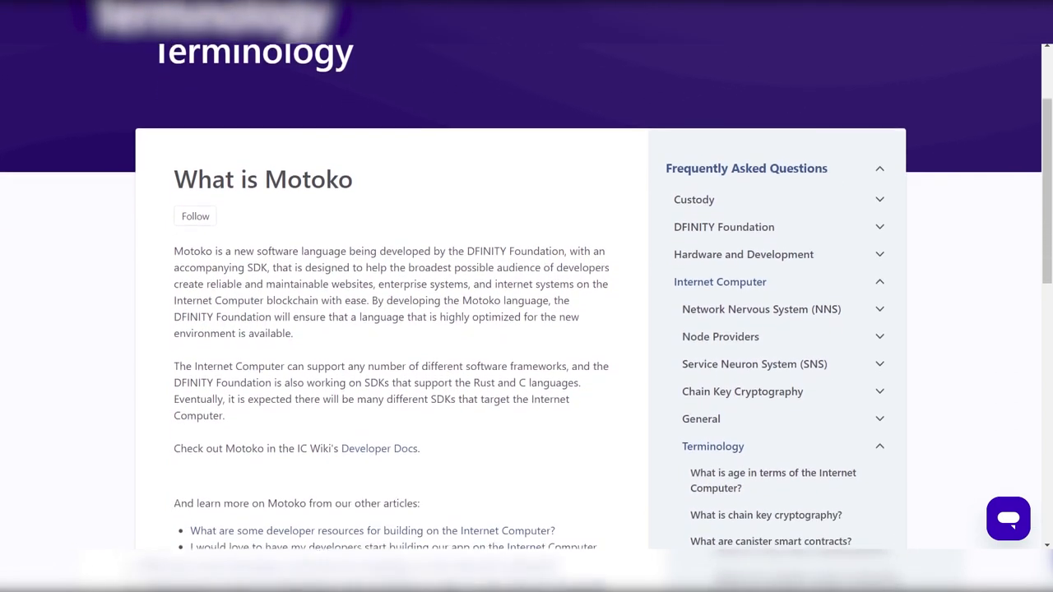
pyautogui.scroll(3)
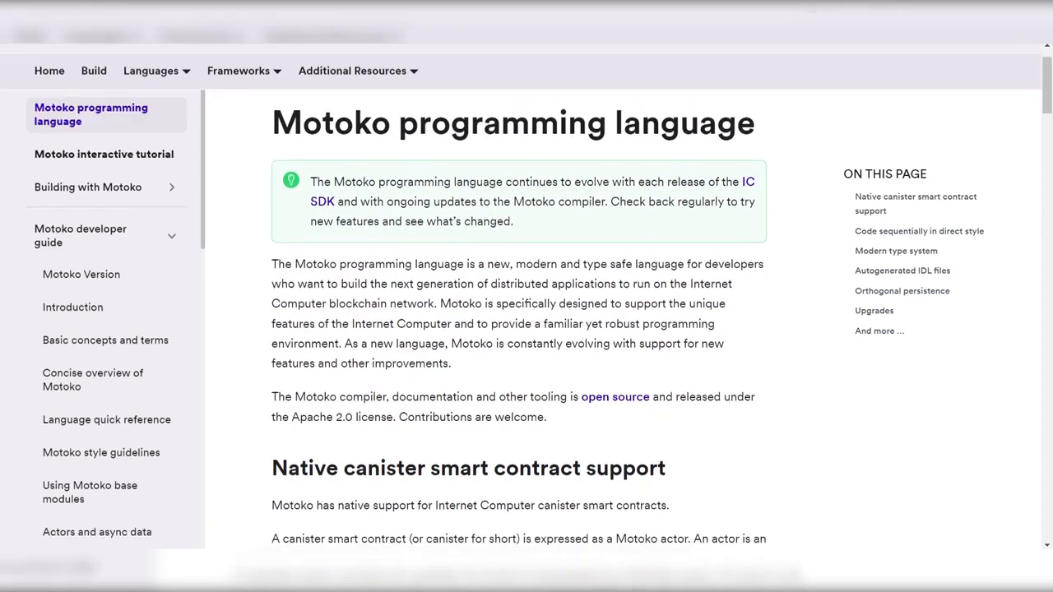
# Scroll down the Motoko language docs page through the Counter and Factorial actor examples.
pyautogui.scroll(-3)
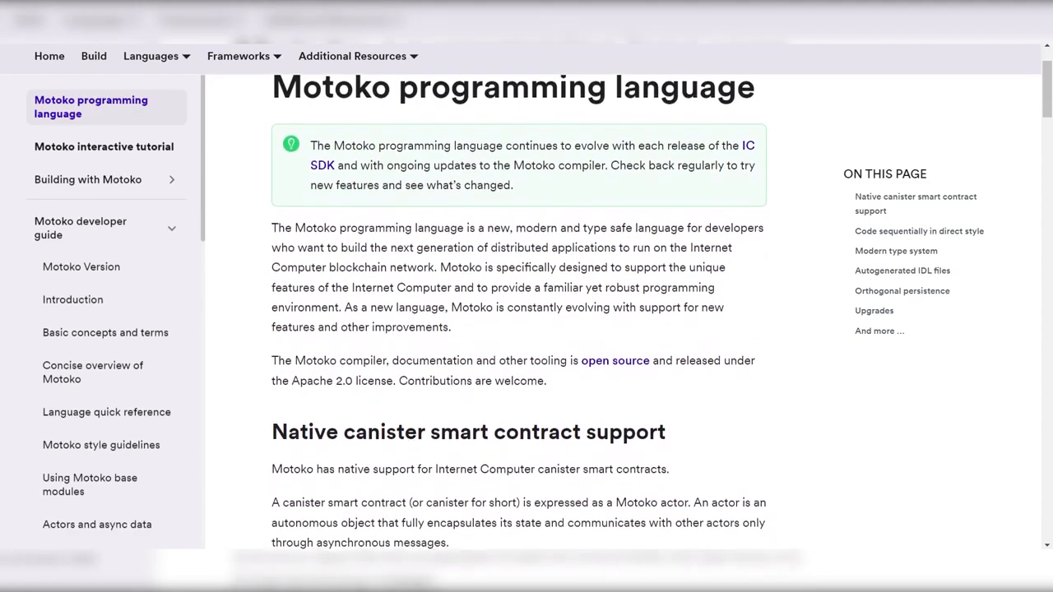
pyautogui.scroll(-3)
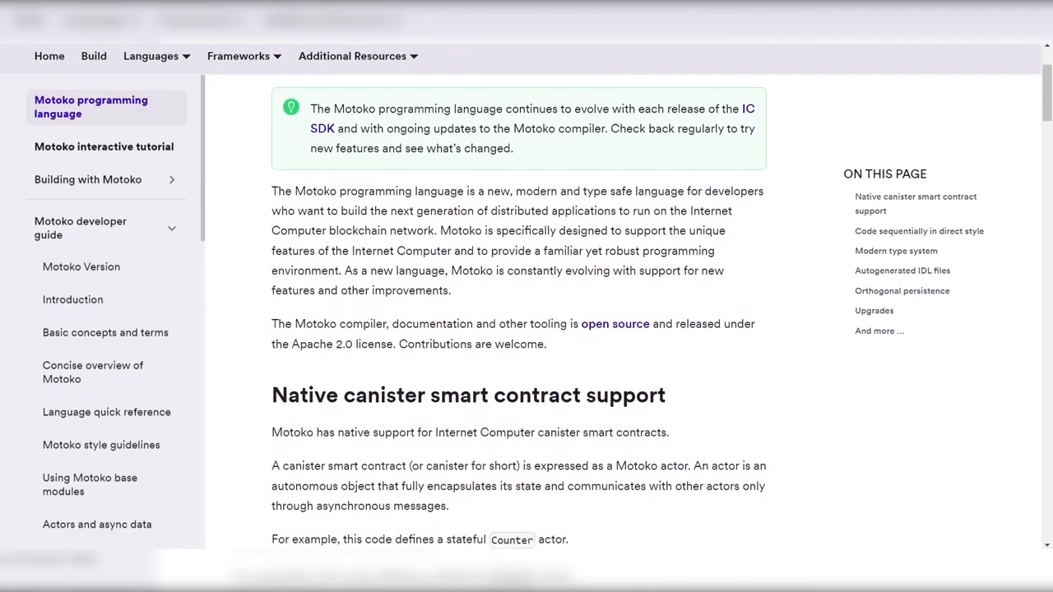
pyautogui.scroll(-3)
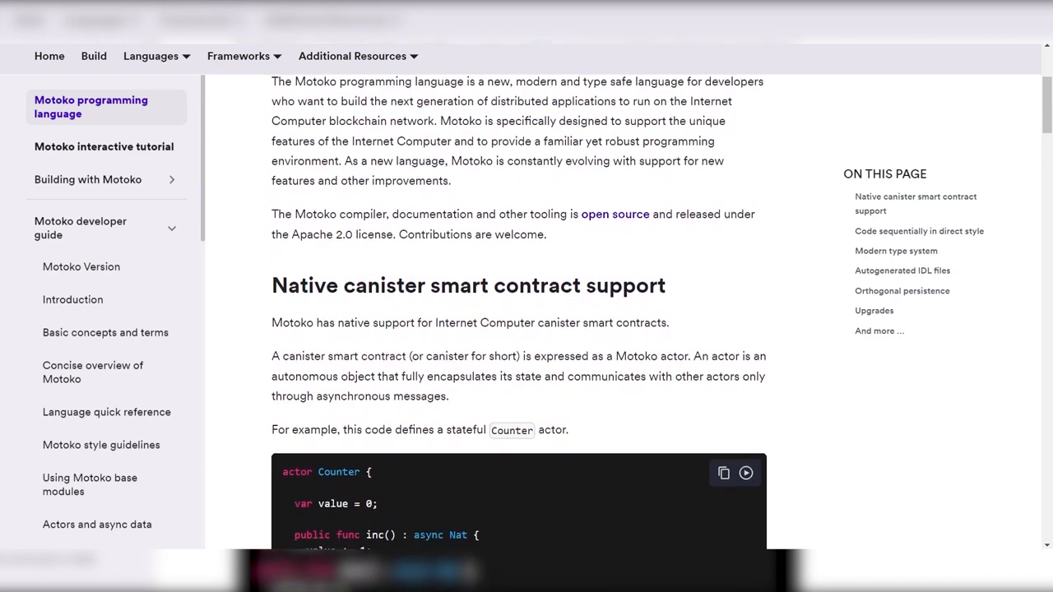
pyautogui.scroll(-3)
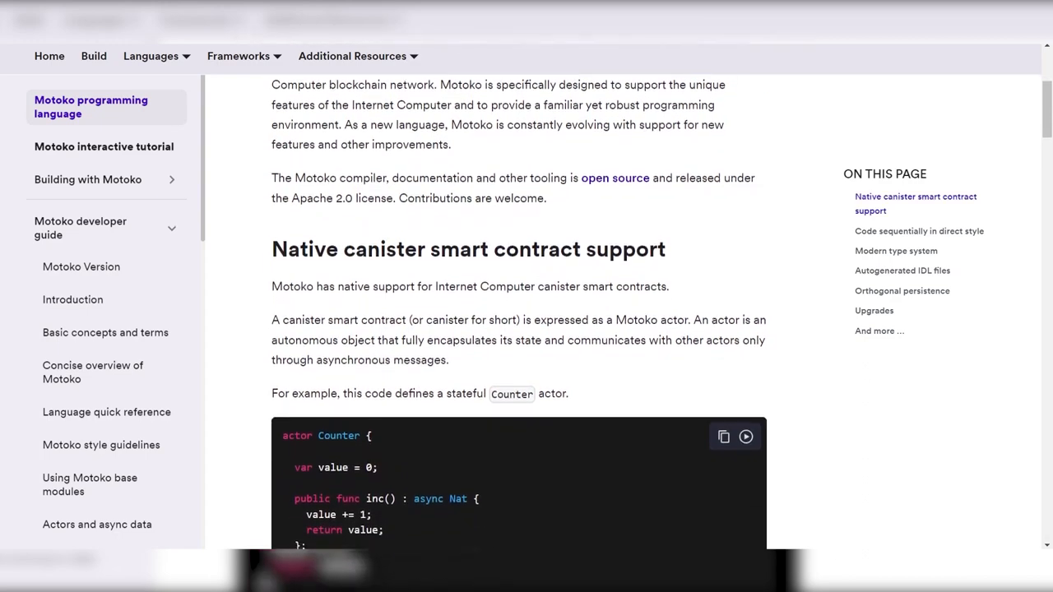
pyautogui.scroll(-3)
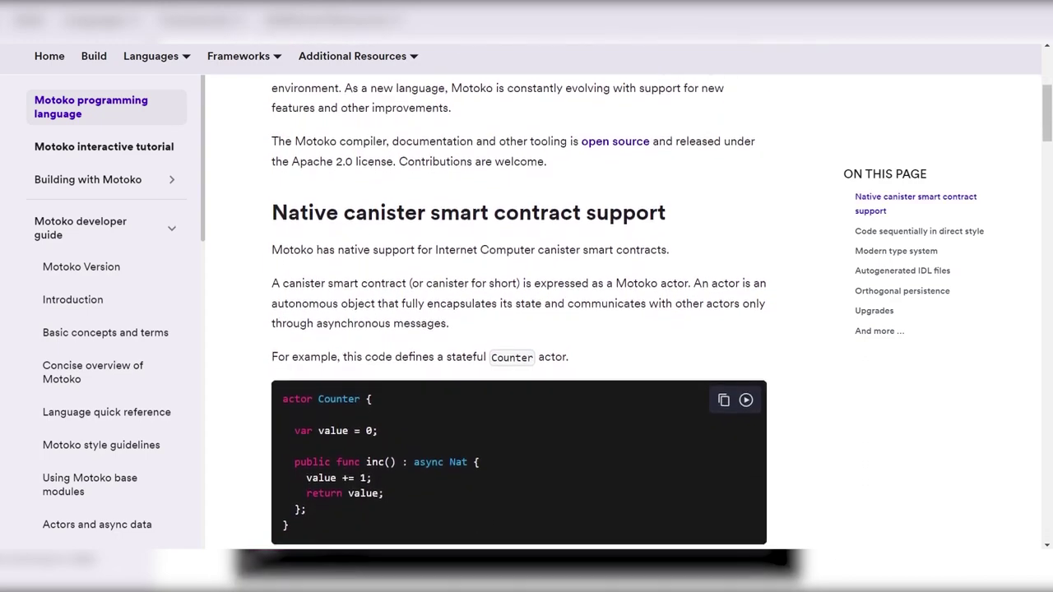
pyautogui.scroll(-3)
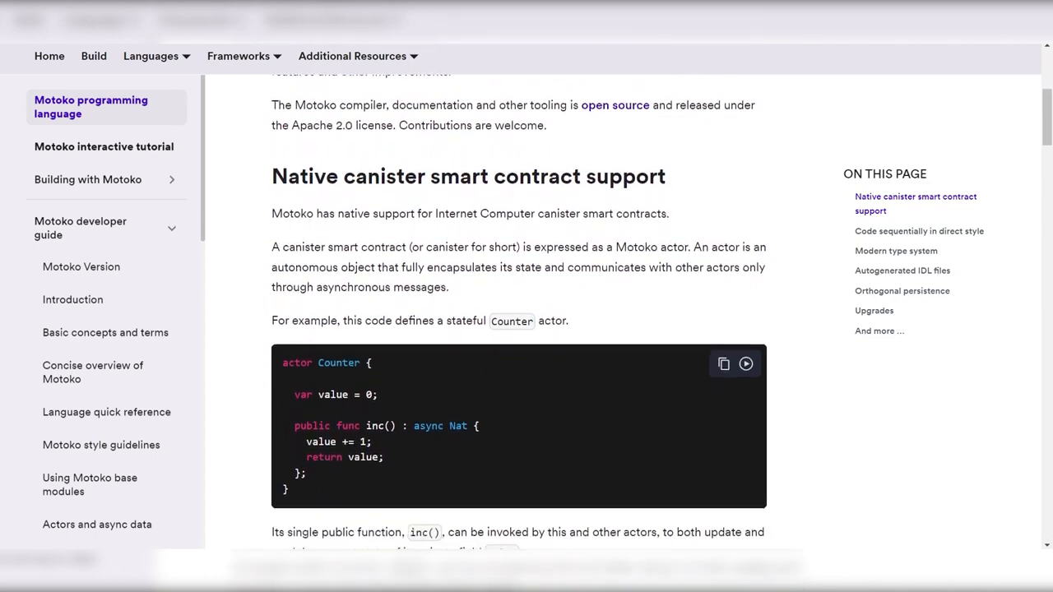
pyautogui.scroll(-3)
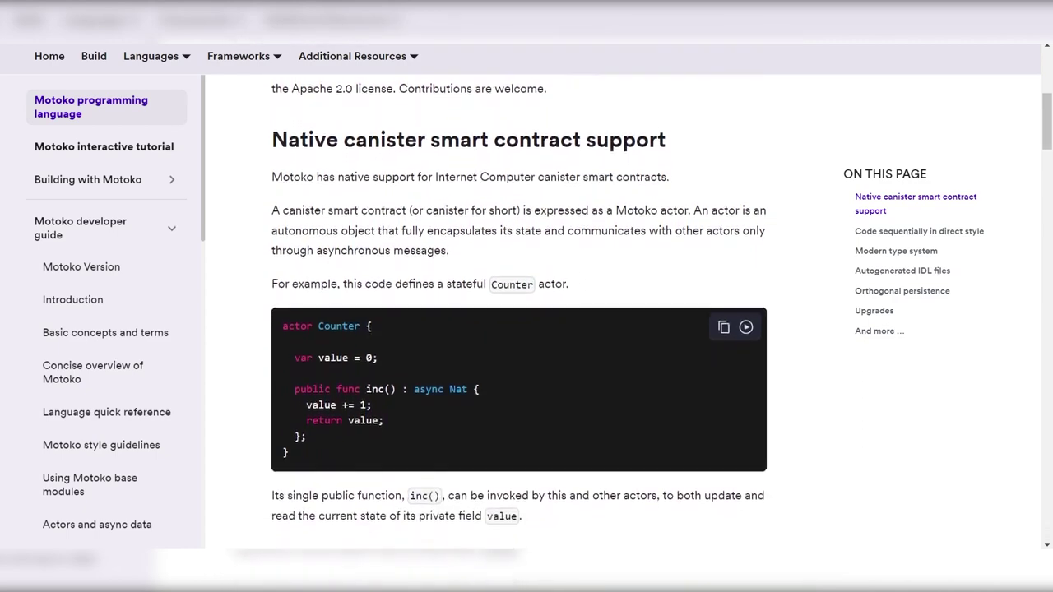
pyautogui.scroll(-3)
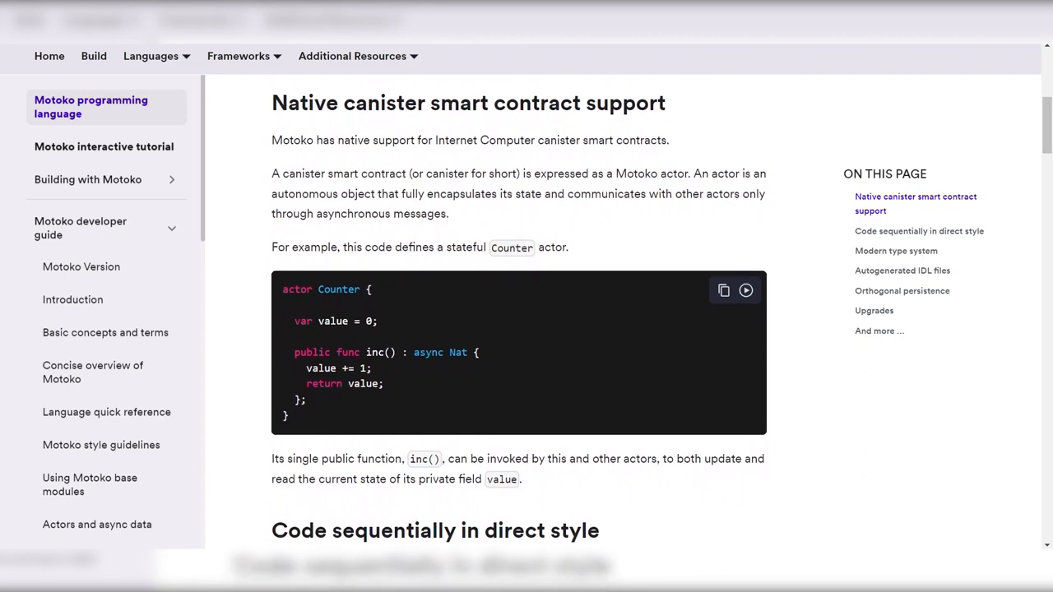
pyautogui.scroll(-3)
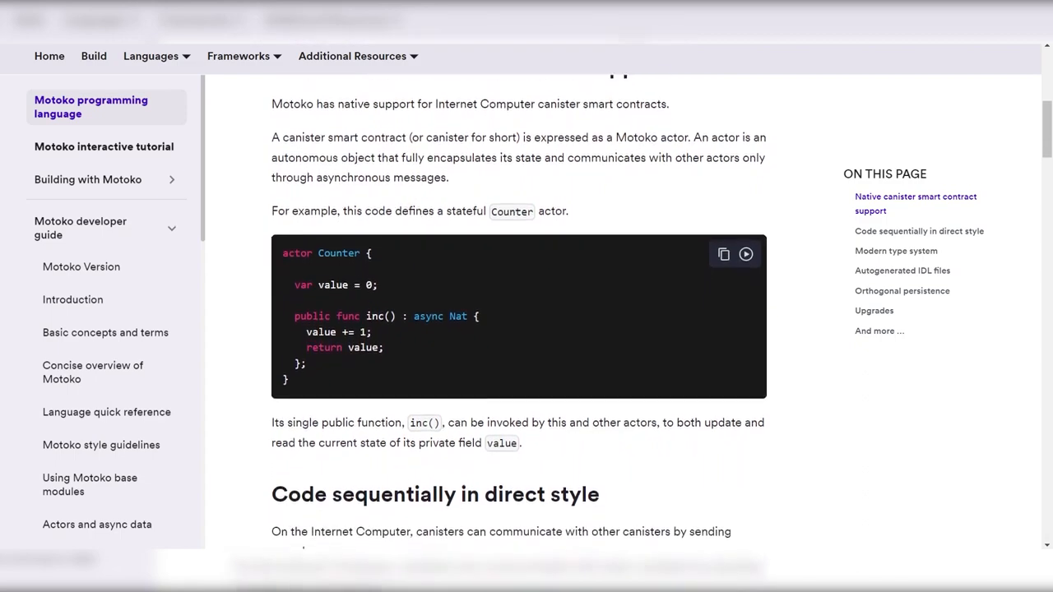
pyautogui.scroll(-3)
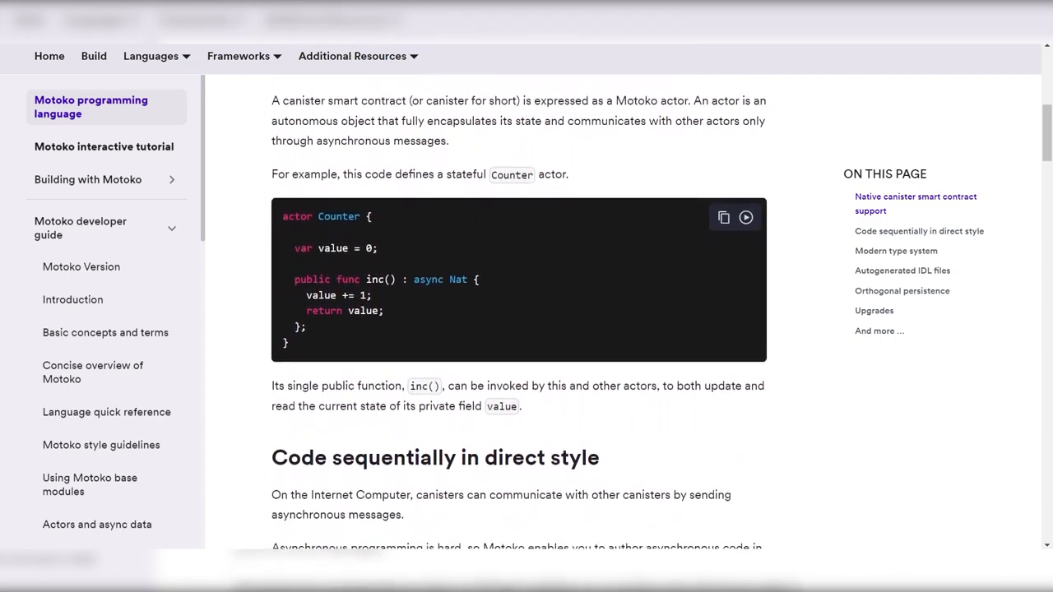
# Continue past 'Code sequentially in direct style' to 'Modern type system', then nudge back up.
pyautogui.scroll(-3)
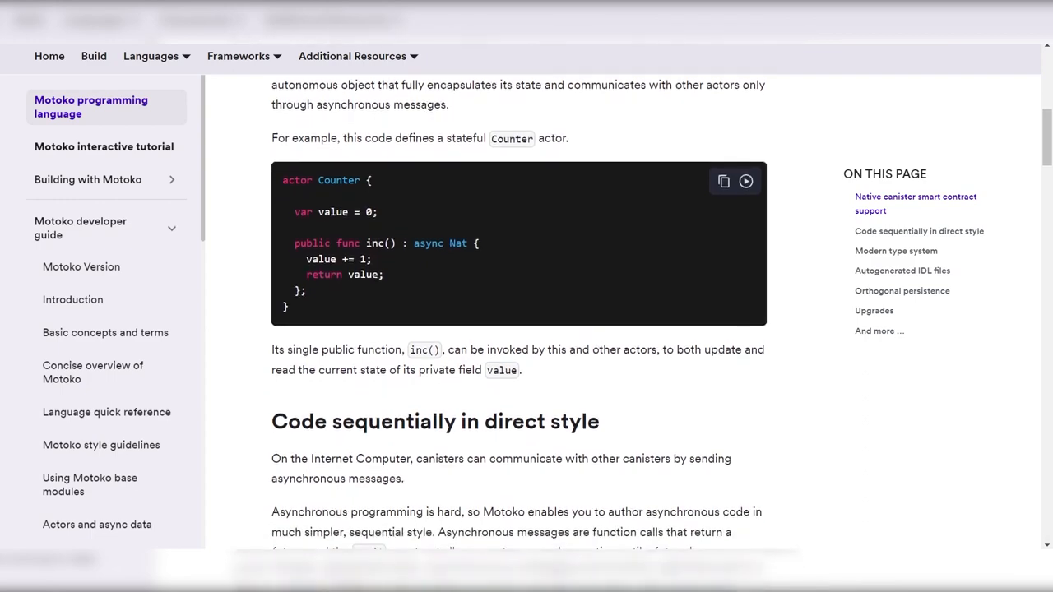
pyautogui.scroll(-3)
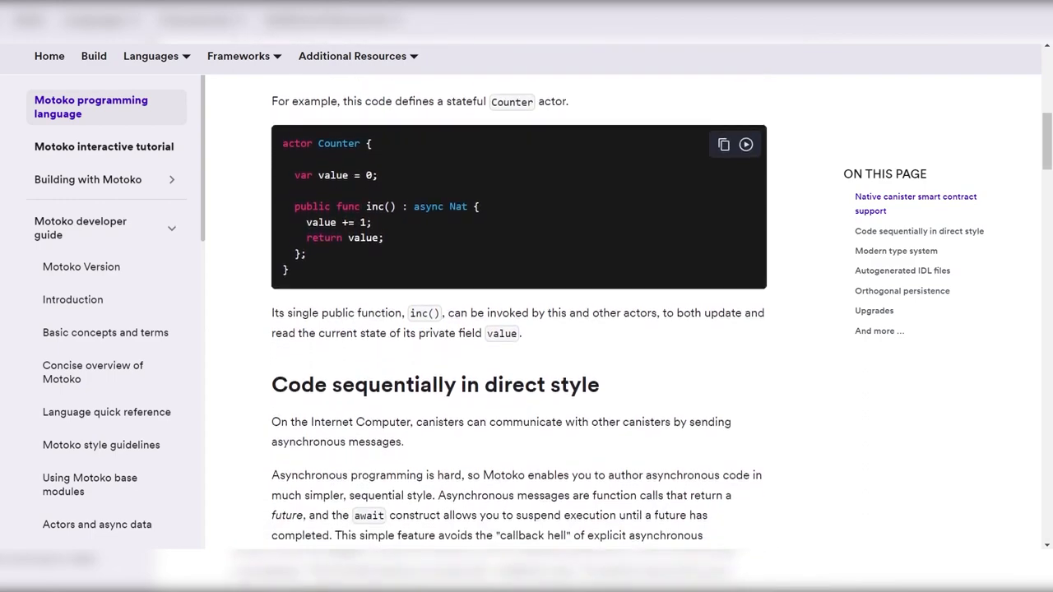
pyautogui.scroll(-3)
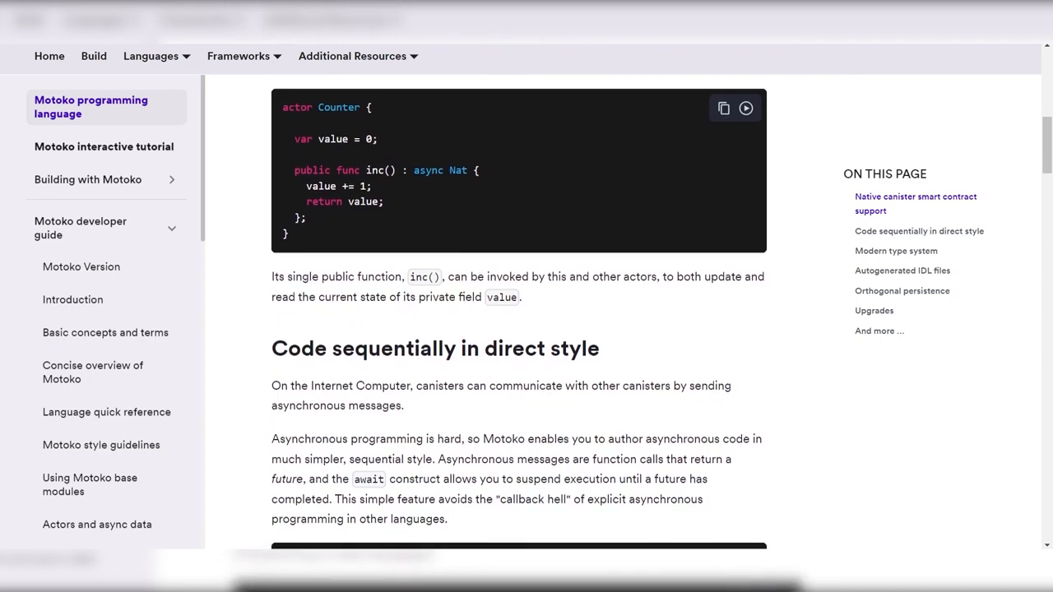
pyautogui.scroll(-3)
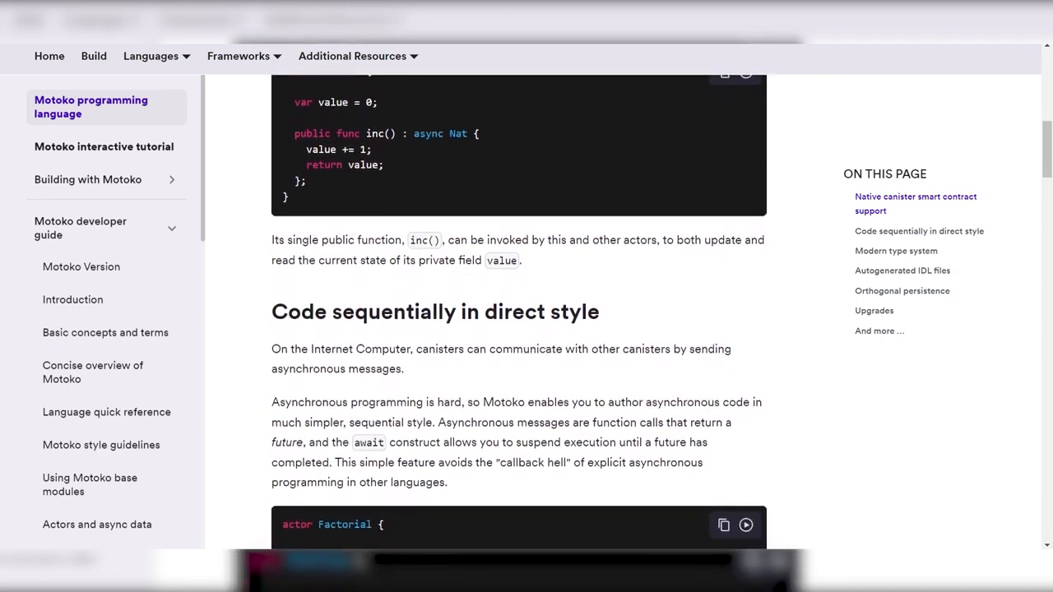
pyautogui.scroll(-3)
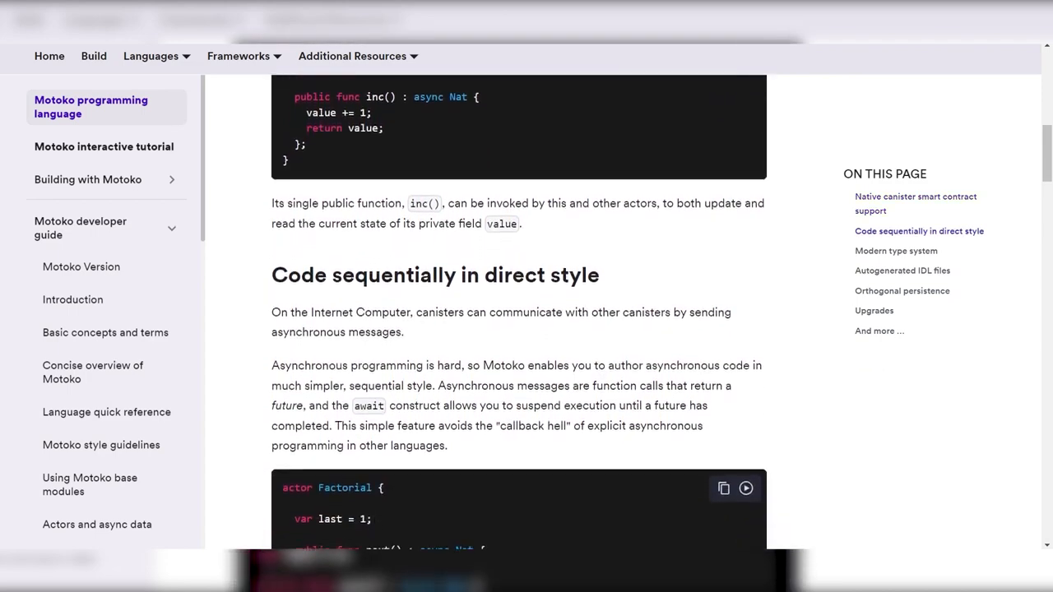
pyautogui.scroll(-3)
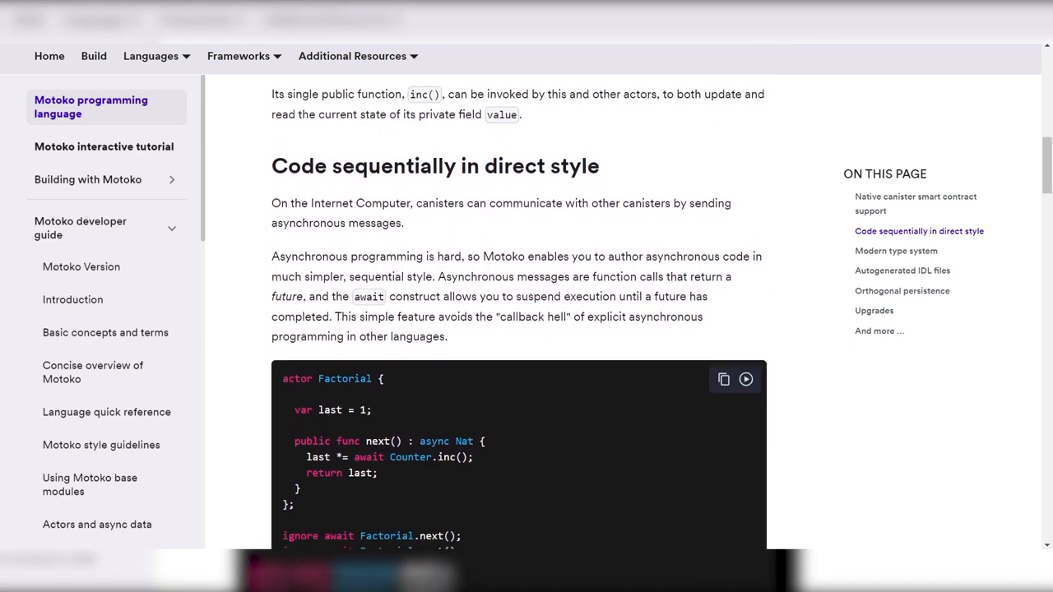
pyautogui.scroll(-3)
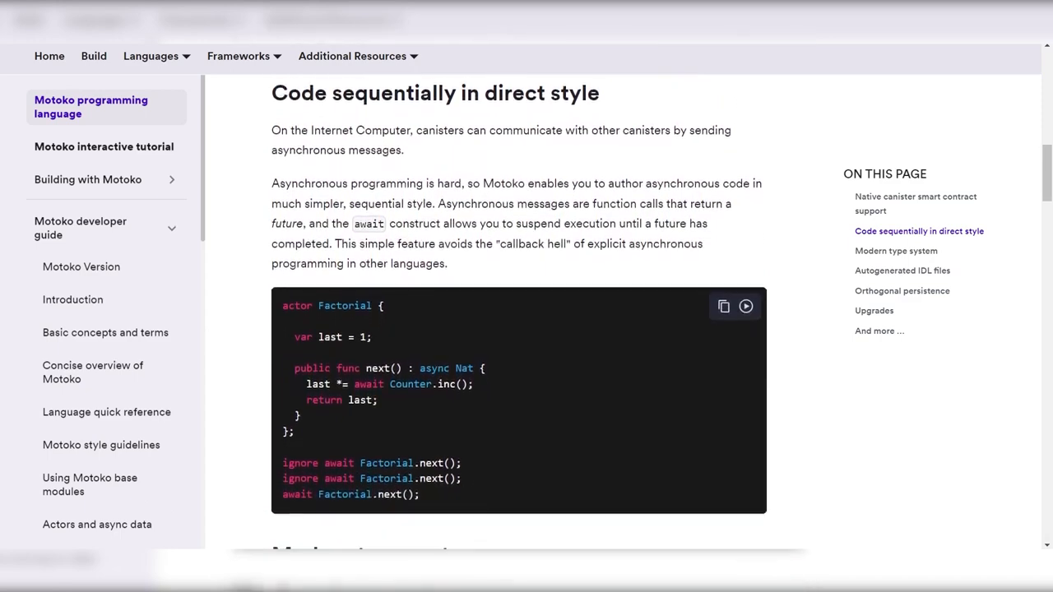
pyautogui.scroll(-3)
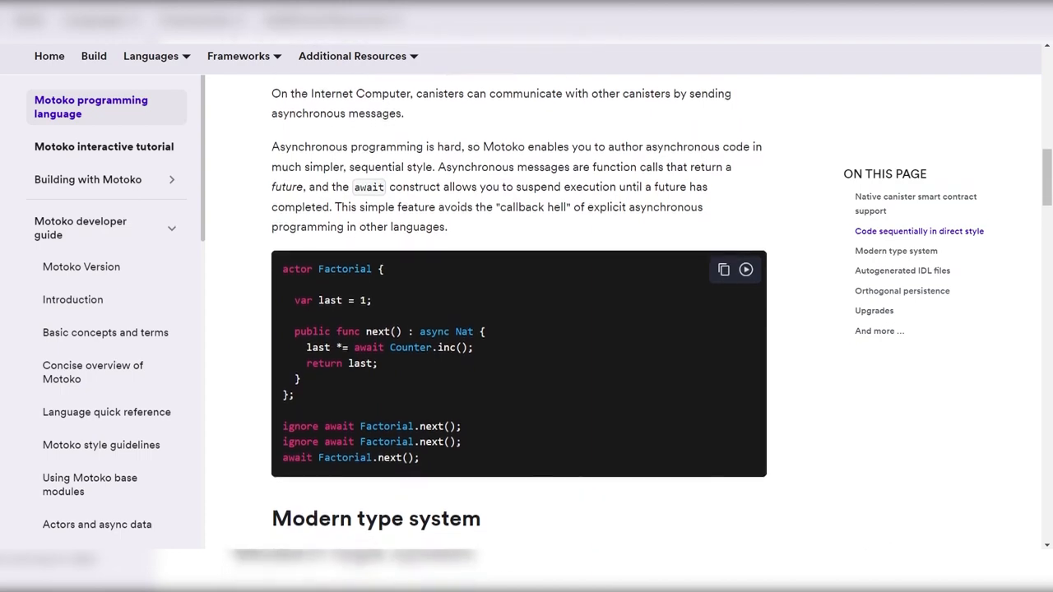
pyautogui.scroll(-3)
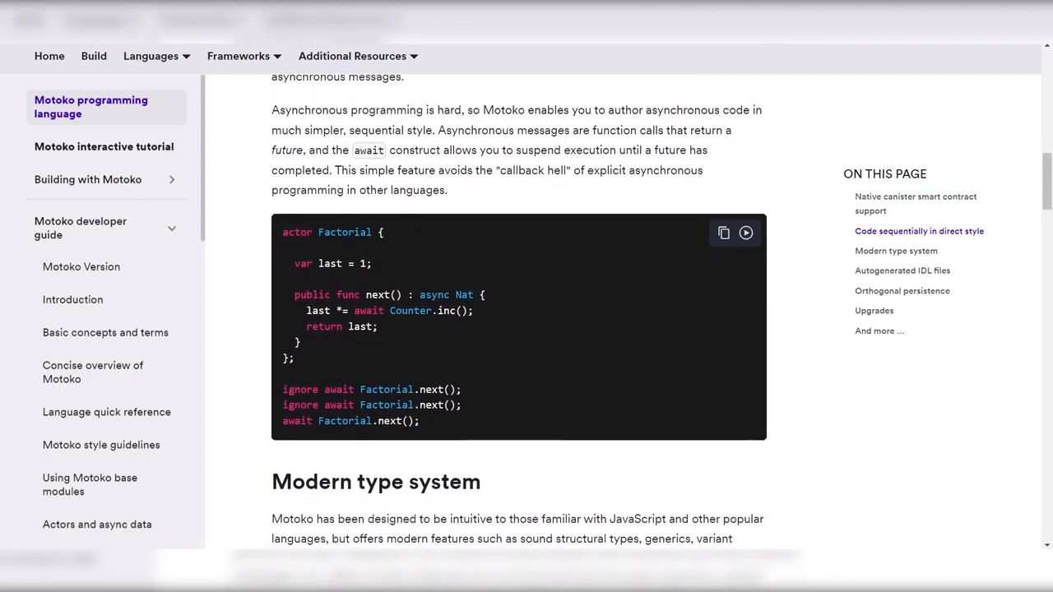
pyautogui.scroll(3)
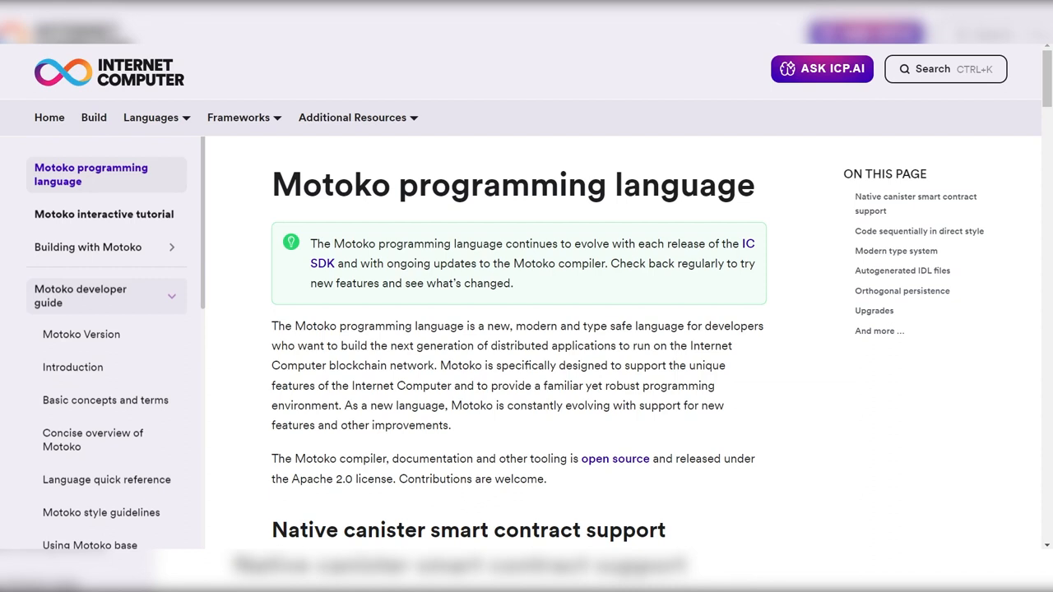
# Visit Motoko Version, Introduction, Basic concepts and terms, Concise overview, then Language quick reference in the sidebar.
pyautogui.click(81, 334)
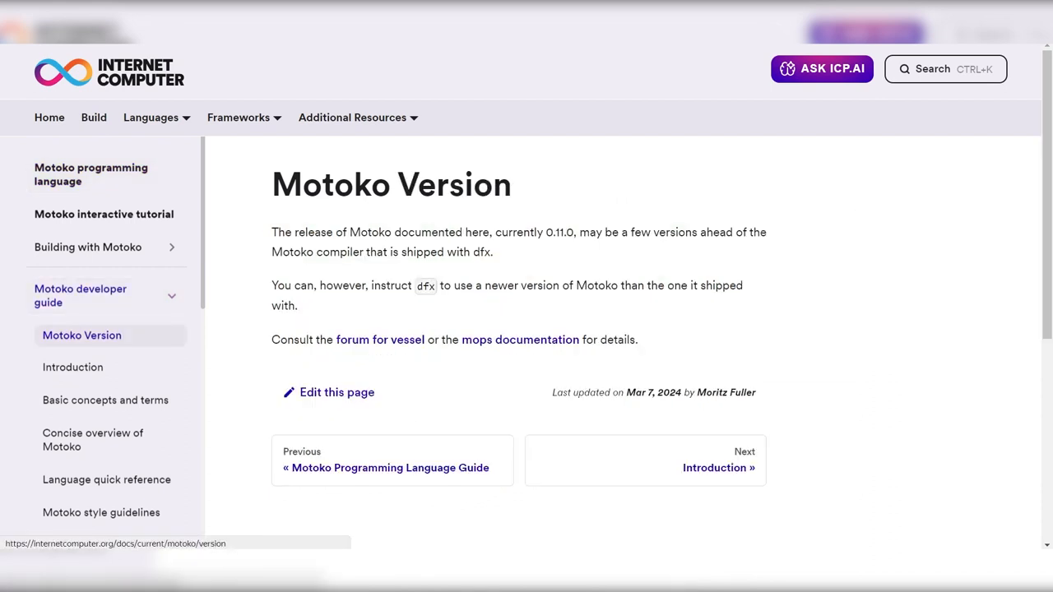
pyautogui.moveTo(73, 367)
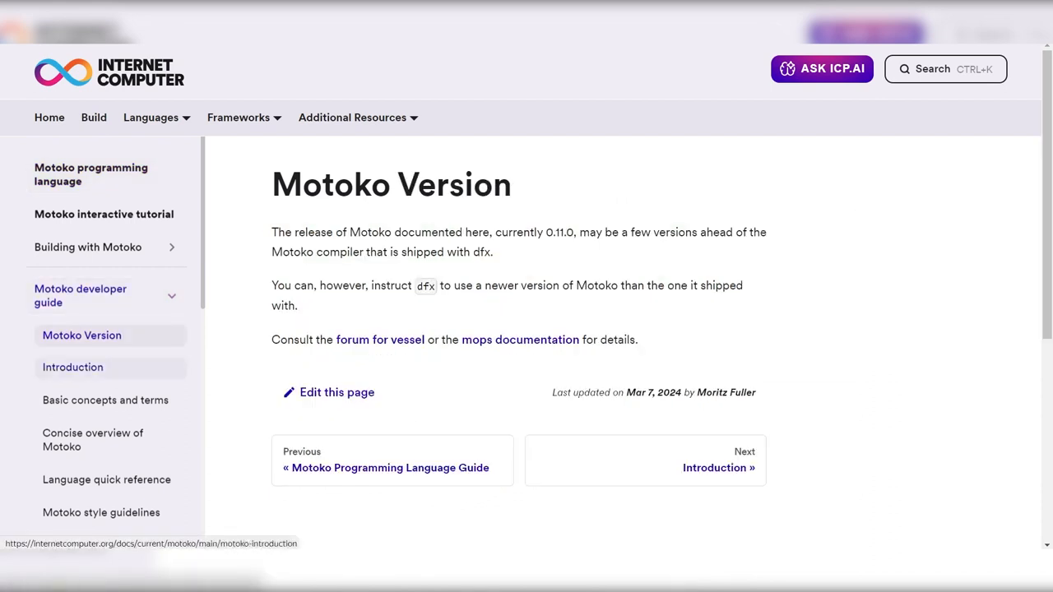
pyautogui.click(72, 367)
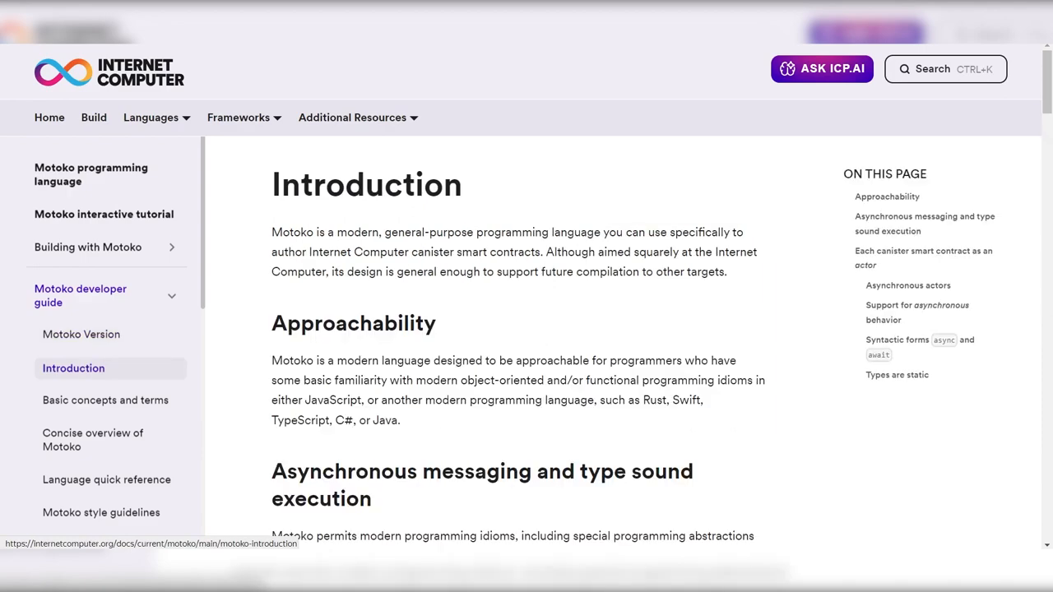
pyautogui.moveTo(106, 399)
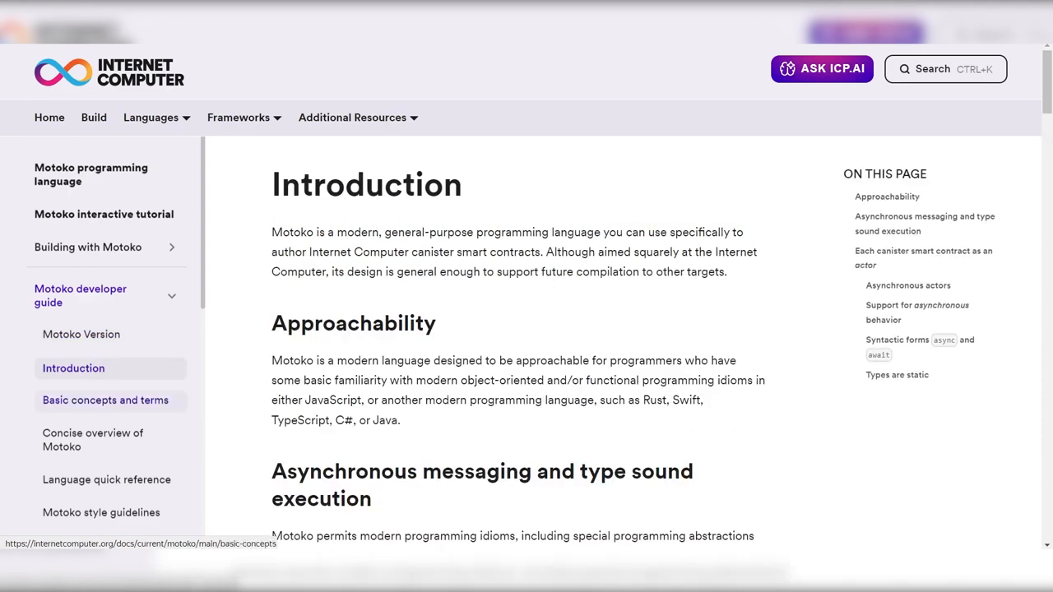
pyautogui.click(106, 400)
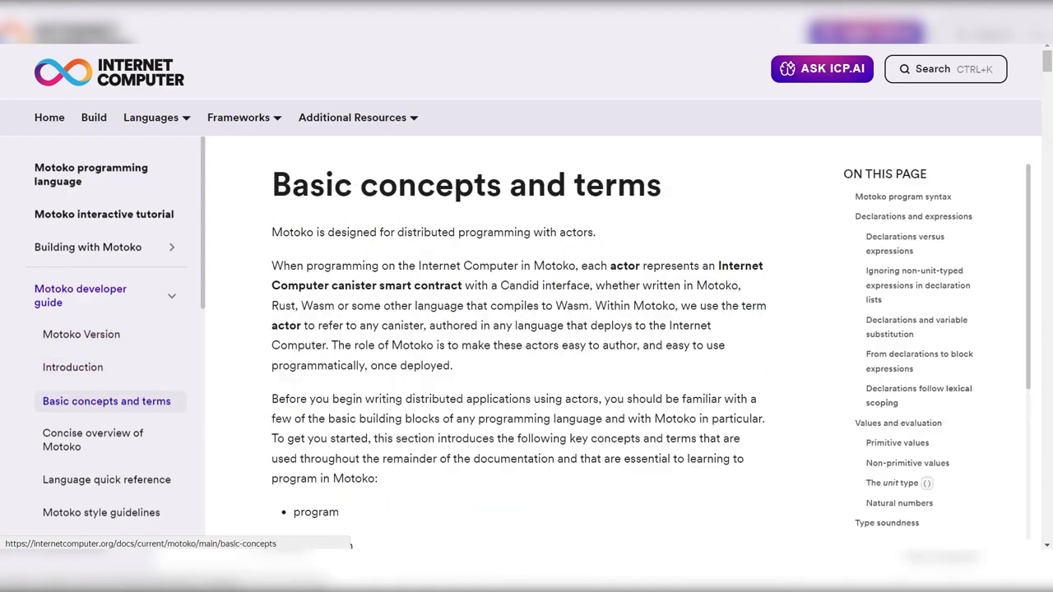
pyautogui.moveTo(92, 440)
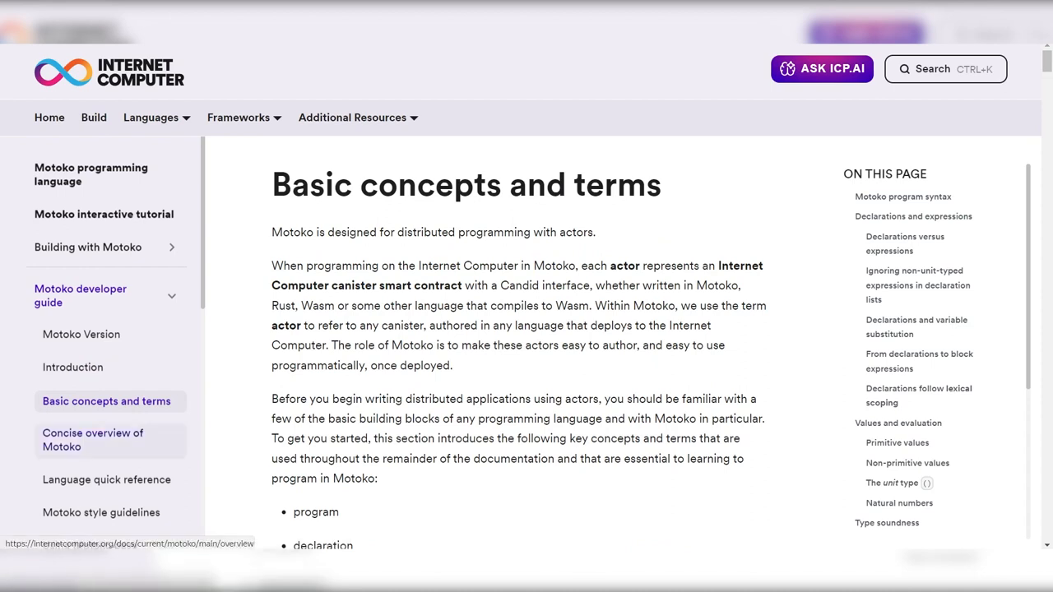
pyautogui.click(93, 440)
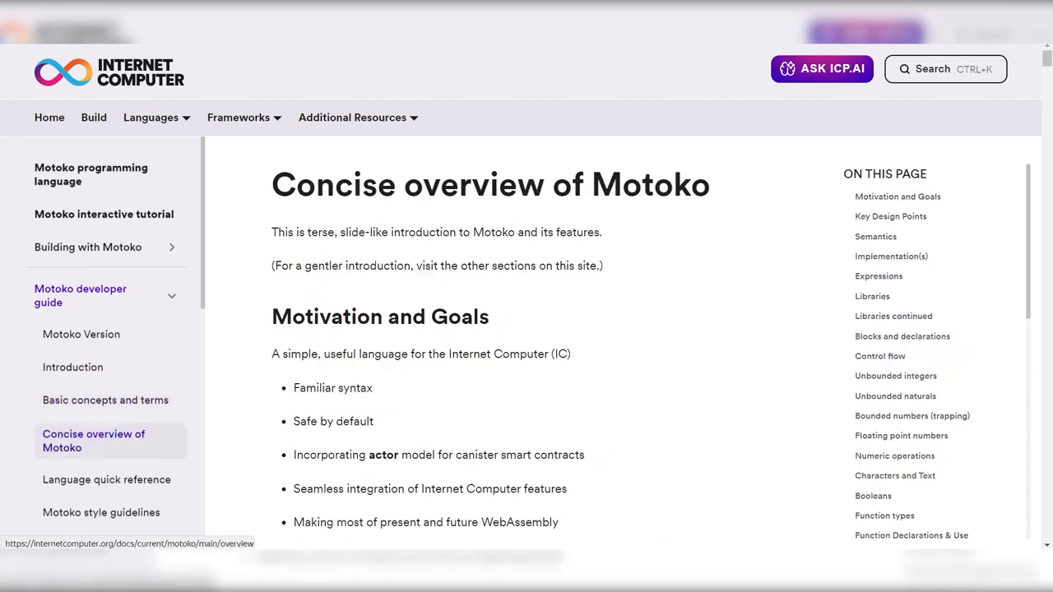
pyautogui.click(107, 479)
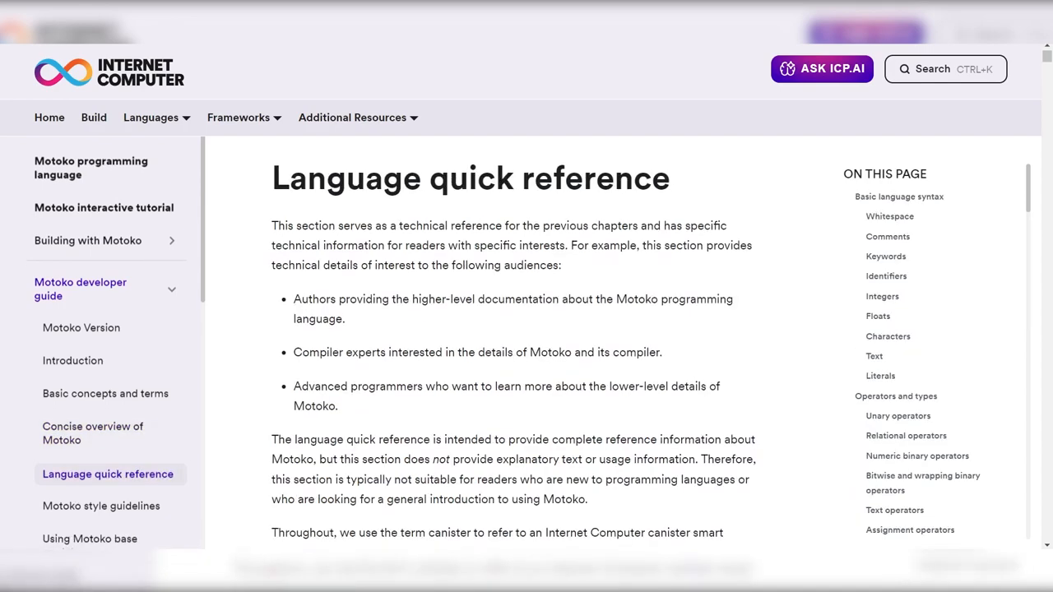
# Scroll the Language quick reference down to the Basic language syntax and whitespace sections.
pyautogui.scroll(-3)
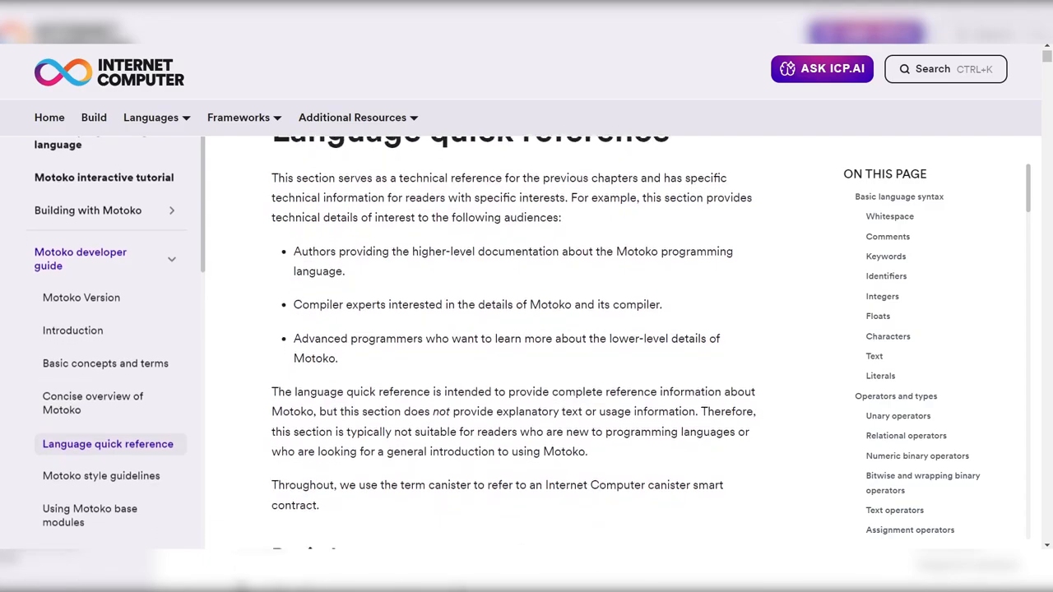
pyautogui.scroll(-3)
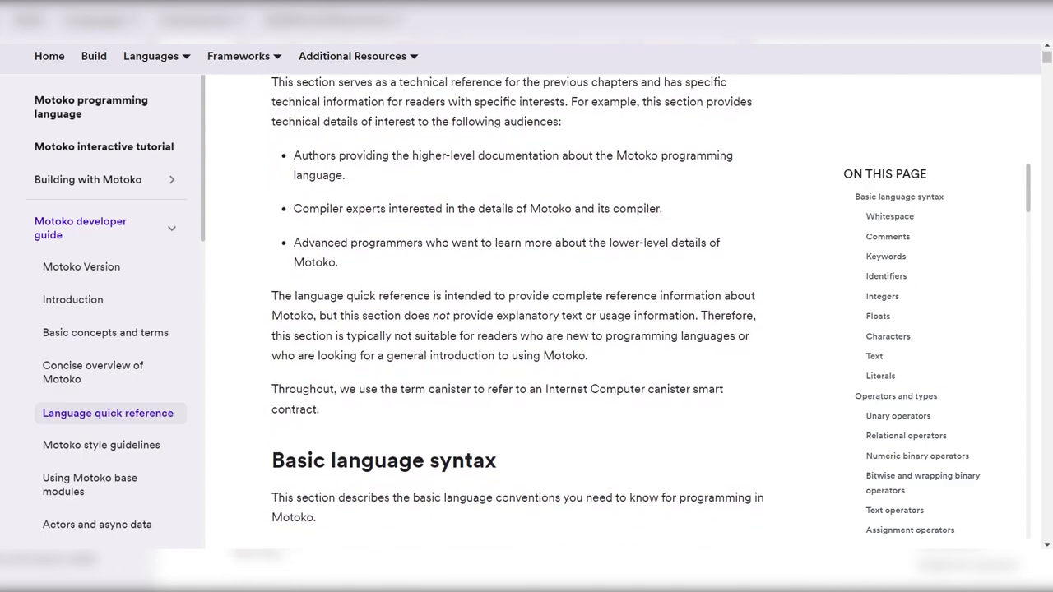
pyautogui.scroll(-3)
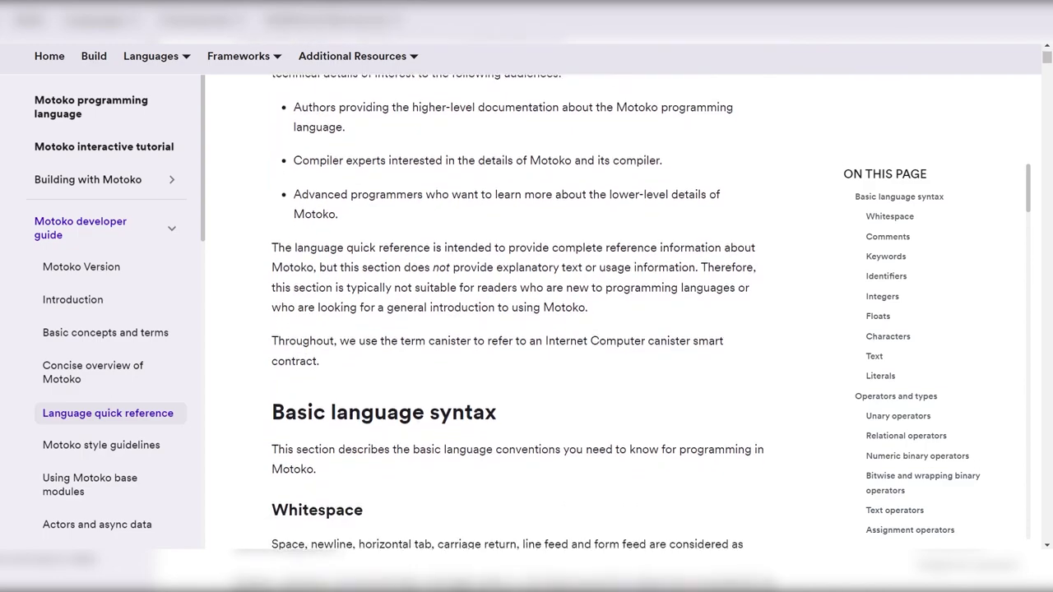
pyautogui.scroll(-3)
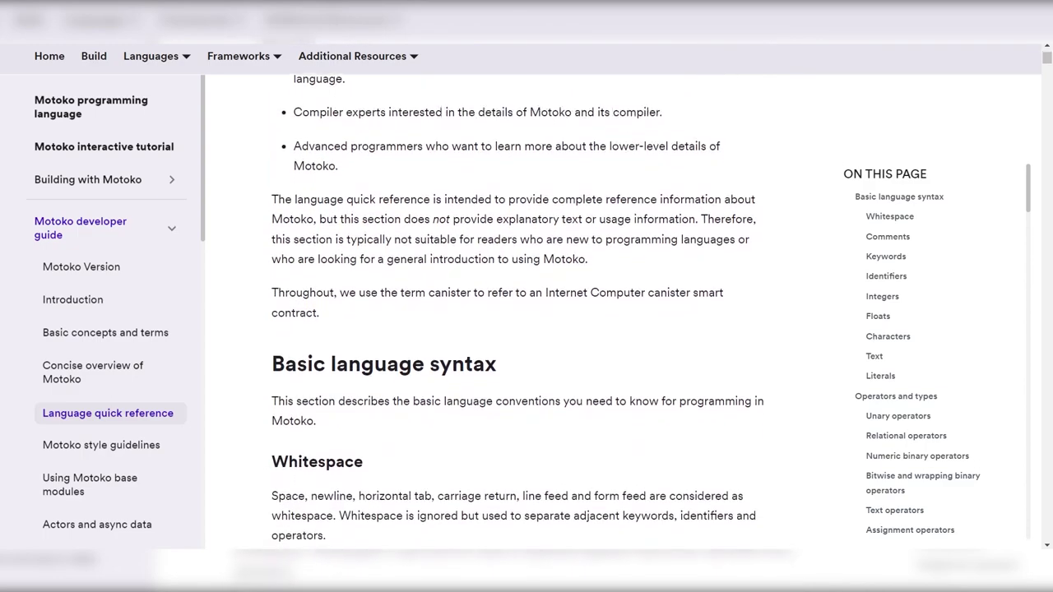
pyautogui.scroll(-3)
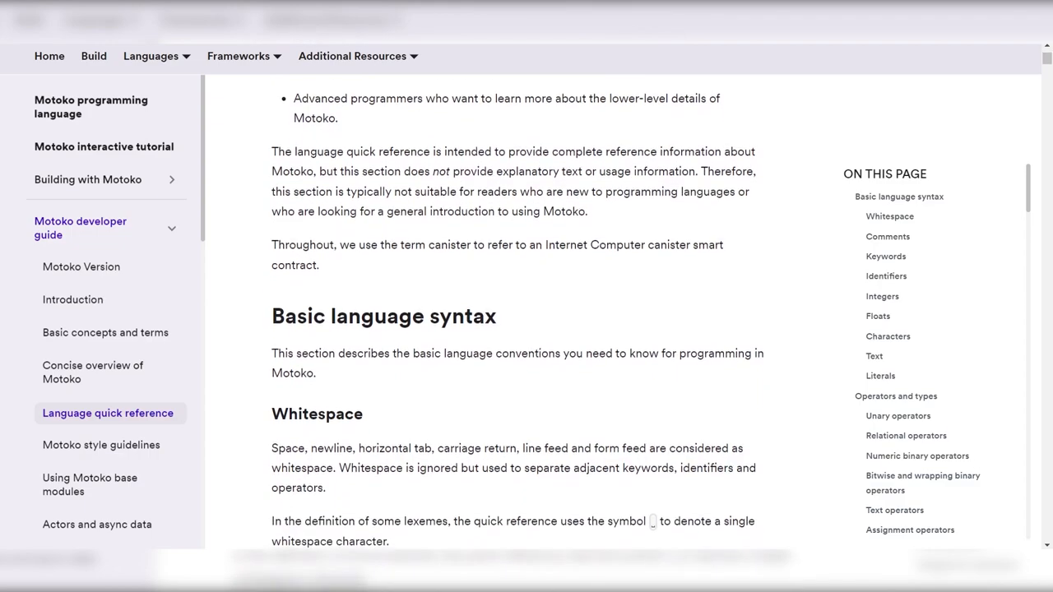
pyautogui.scroll(-3)
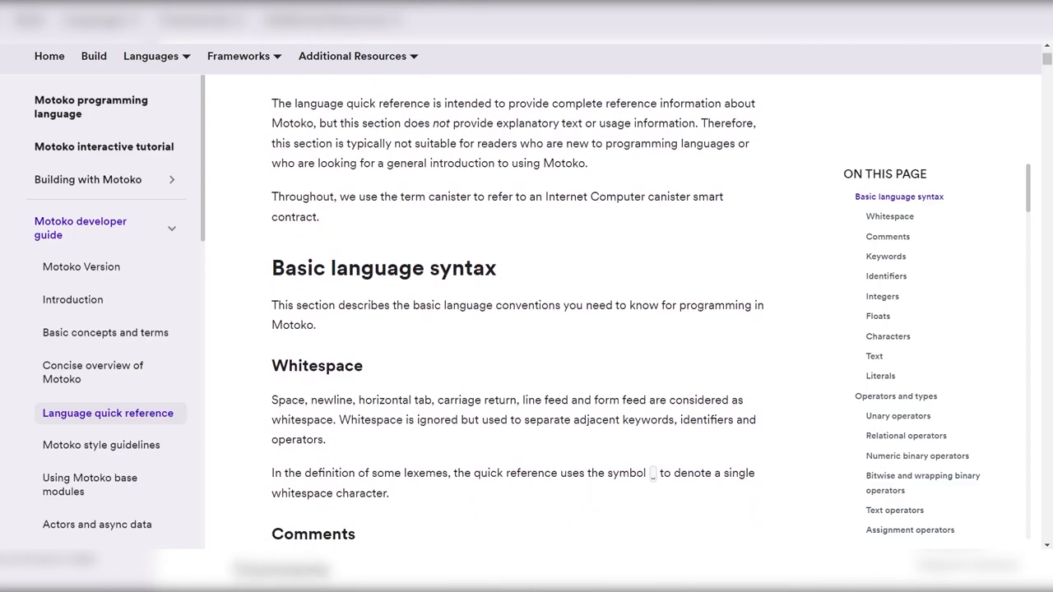
pyautogui.scroll(-3)
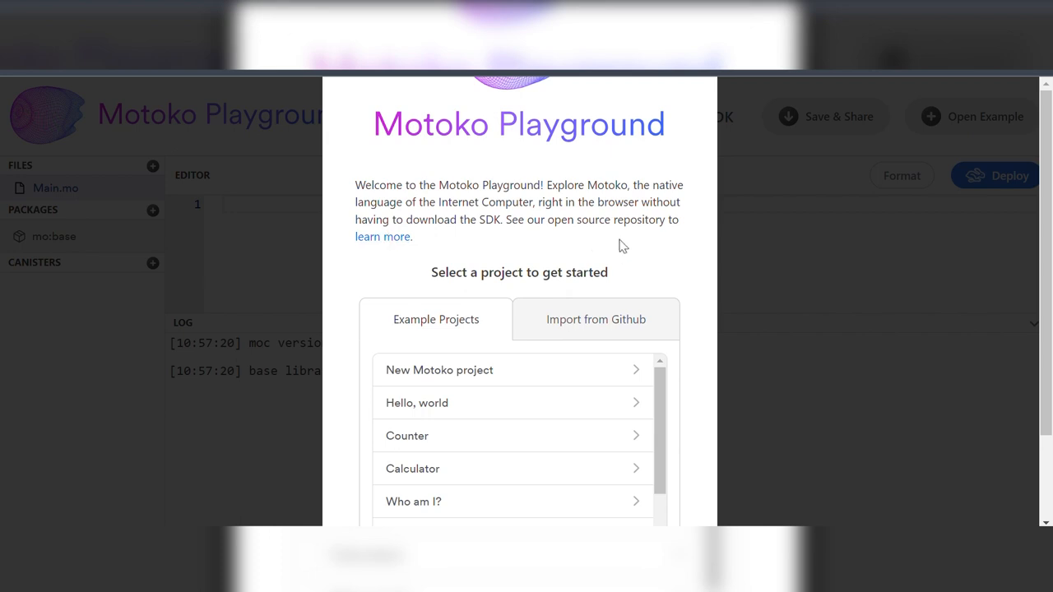
# View the Import from Github option, return to Example Projects and browse the example list.
pyautogui.scroll(-3)
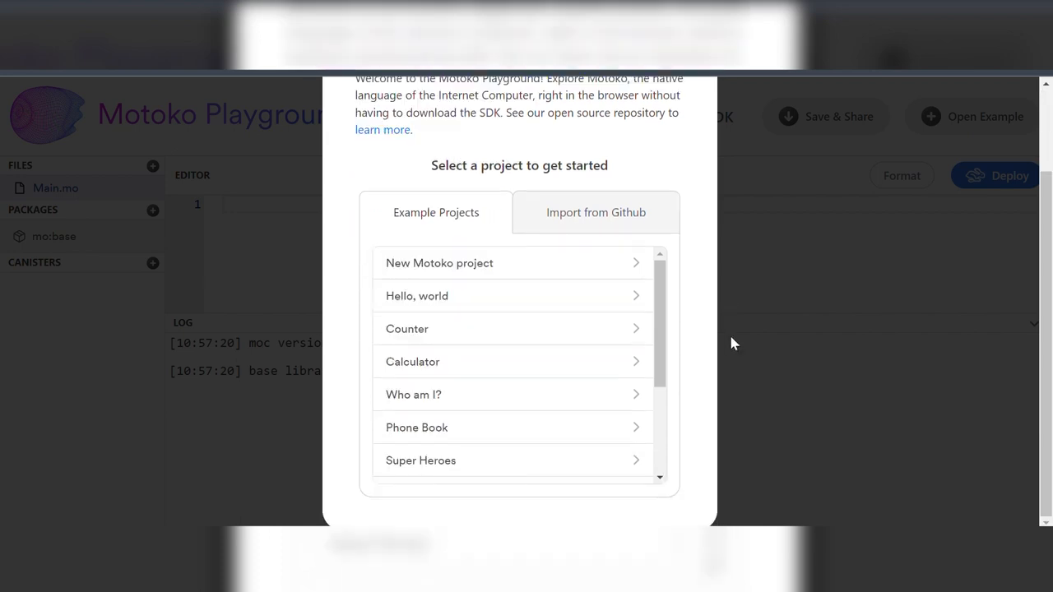
pyautogui.click(596, 212)
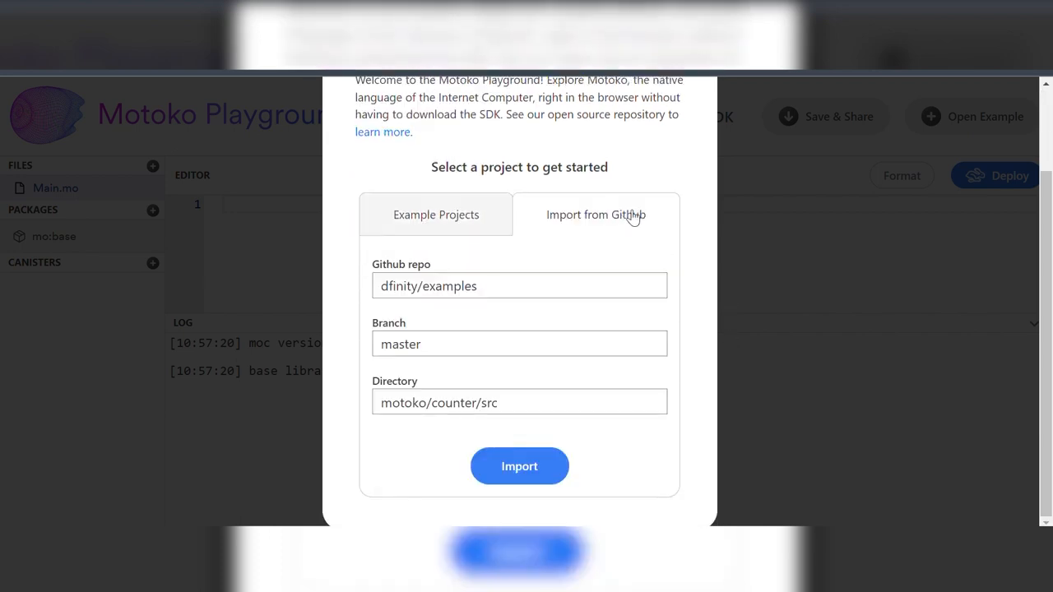
pyautogui.click(436, 214)
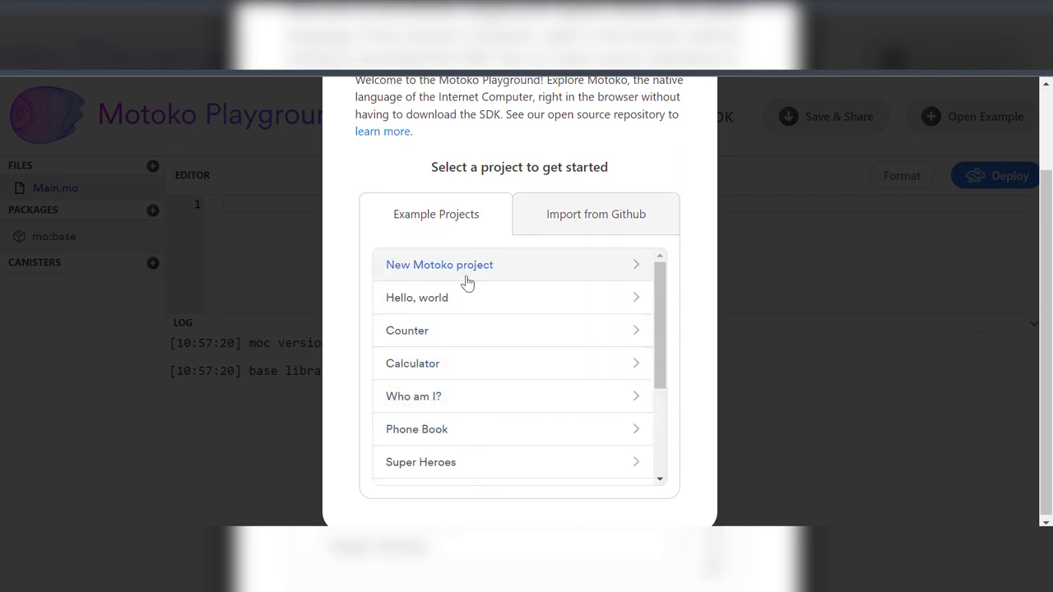
pyautogui.scroll(-3)
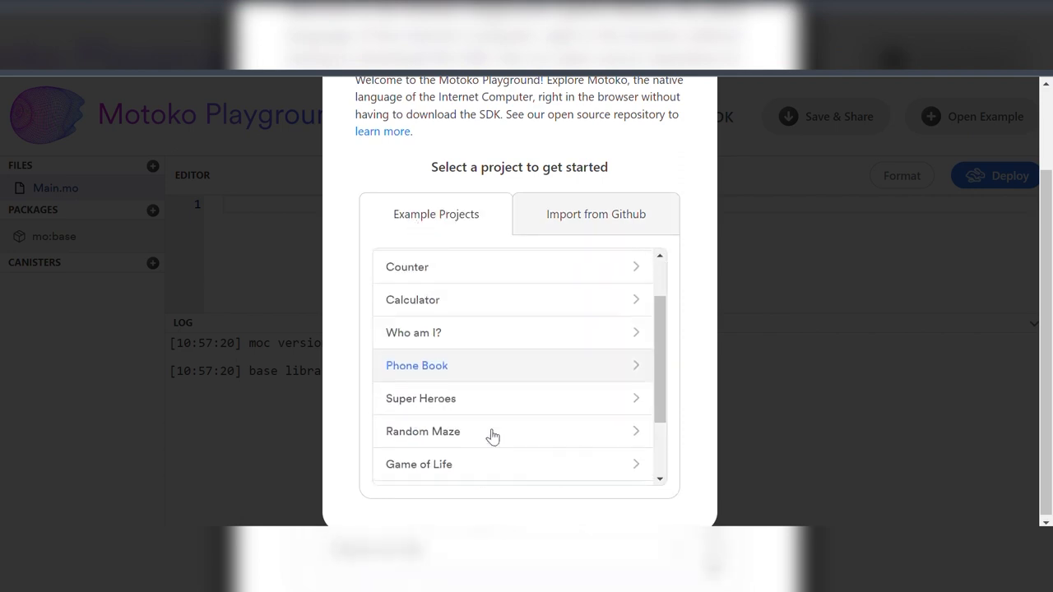
pyautogui.scroll(3)
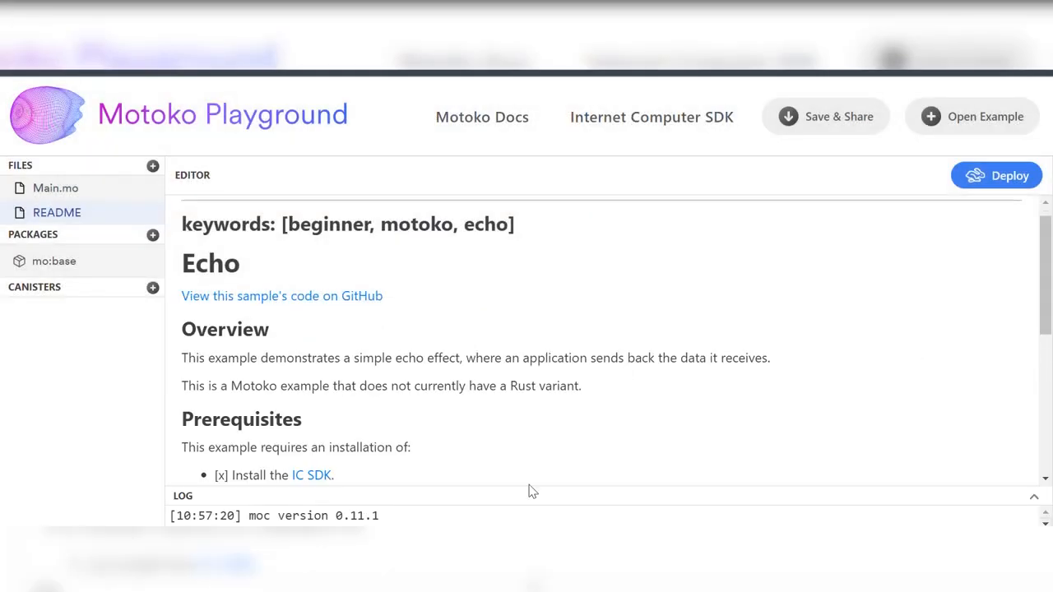
# Read the phone book example's README setup steps, then view its Main.mo source file.
pyautogui.scroll(-3)
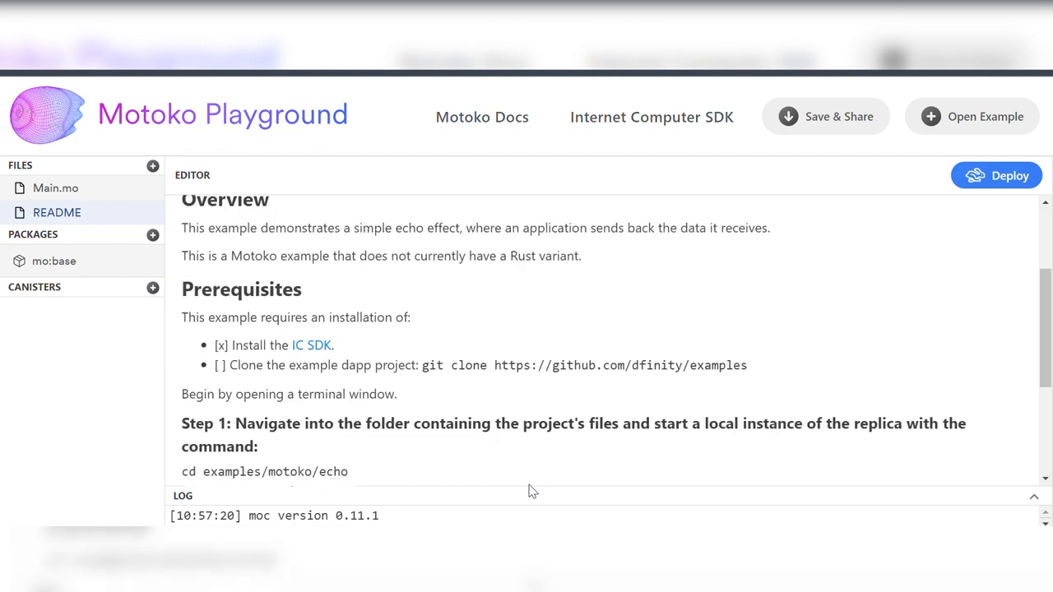
pyautogui.scroll(-3)
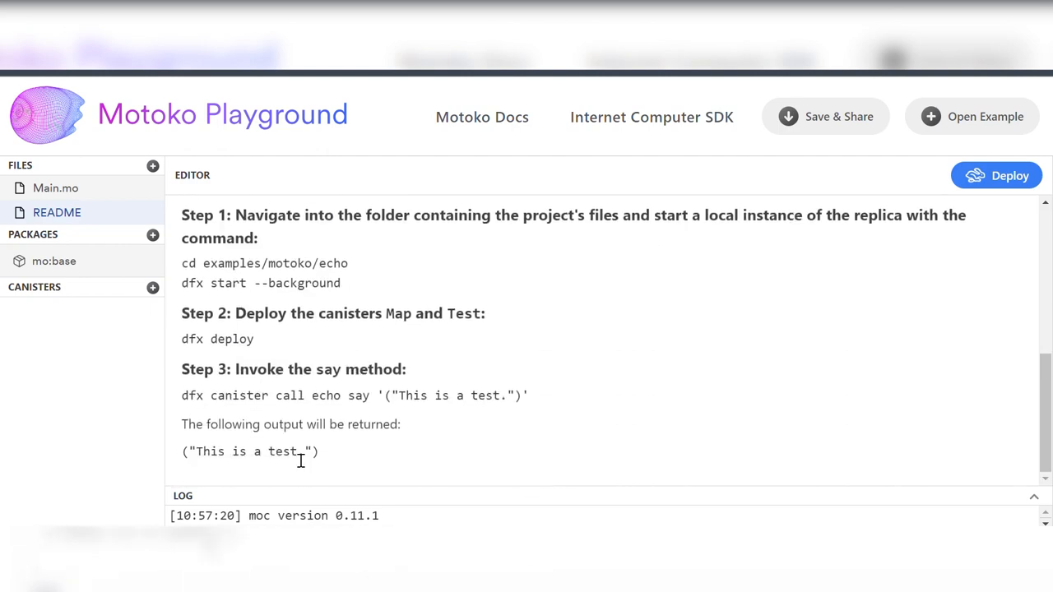
pyautogui.click(971, 116)
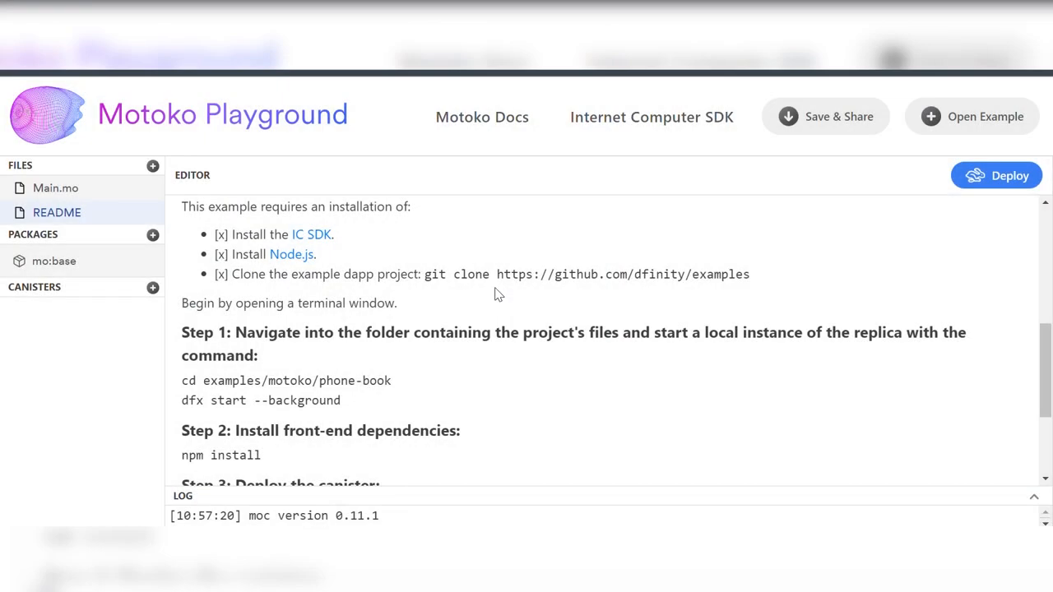
pyautogui.scroll(-3)
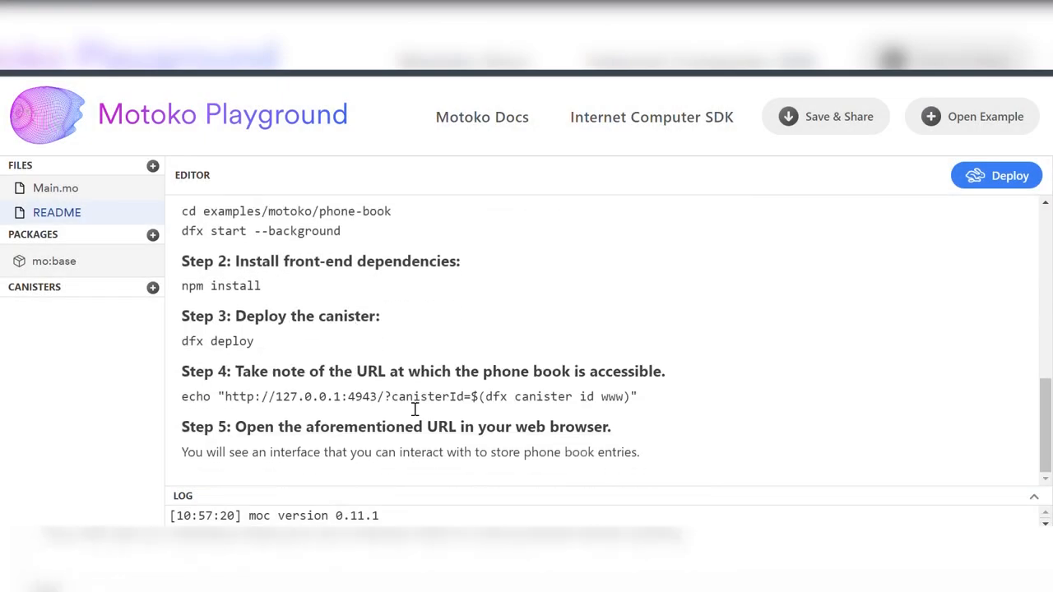
pyautogui.click(55, 188)
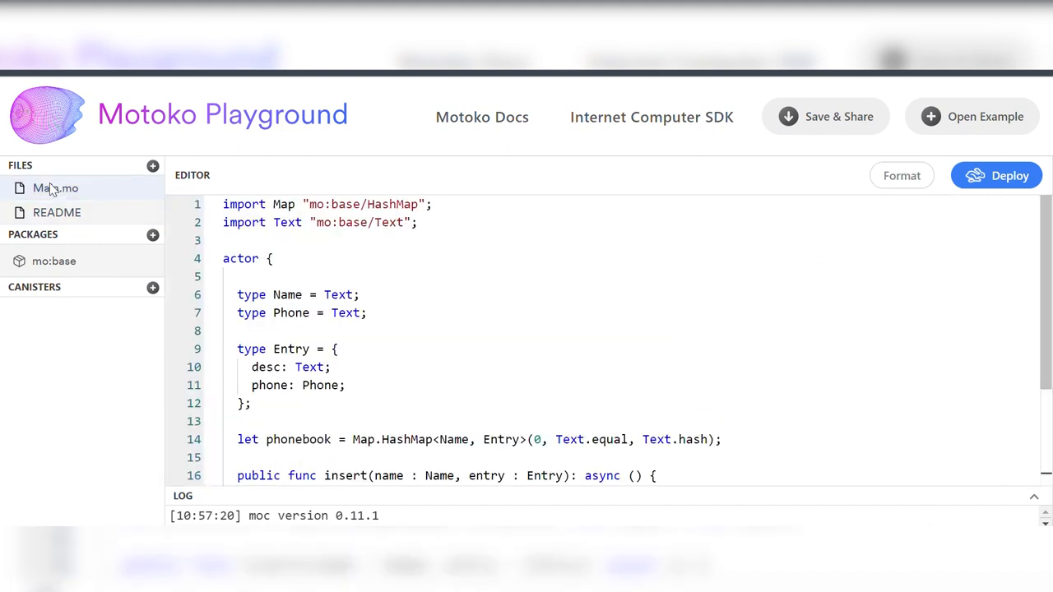
pyautogui.click(972, 116)
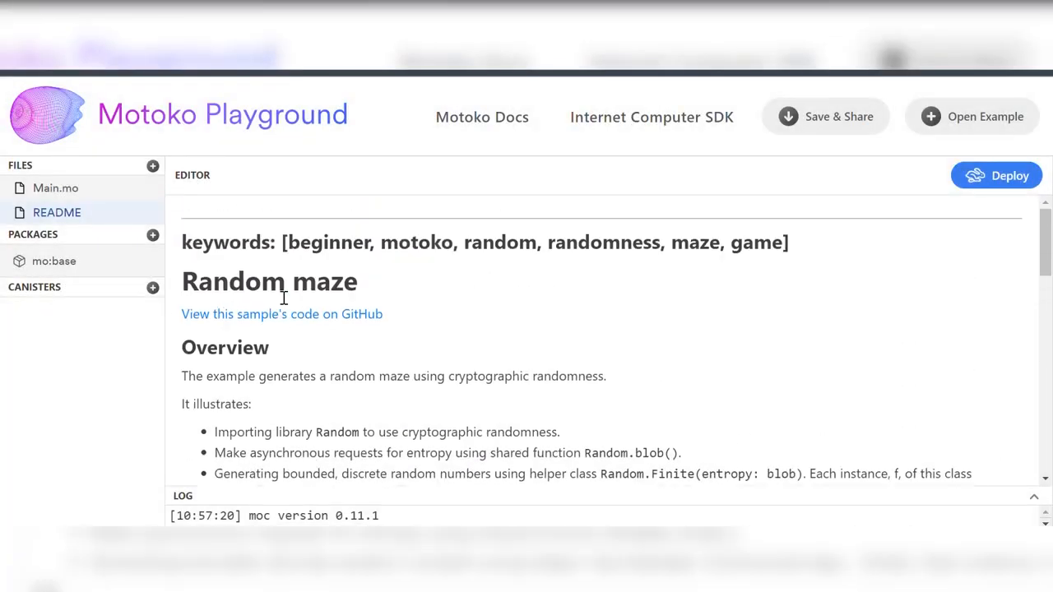
pyautogui.moveTo(377, 367)
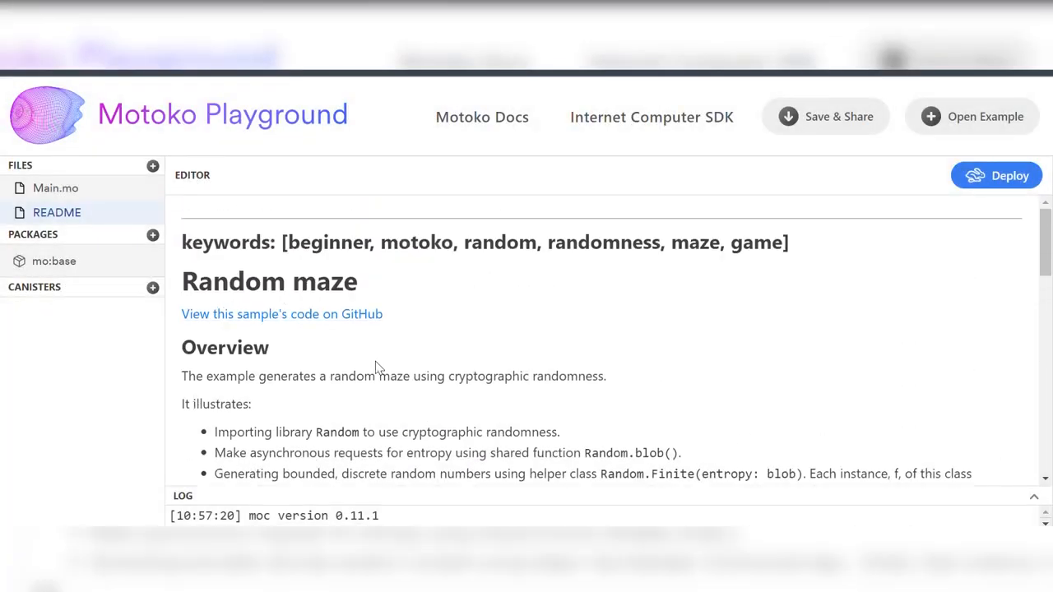
# Read the Random maze README overview and switch to its Main.mo source file.
pyautogui.scroll(-3)
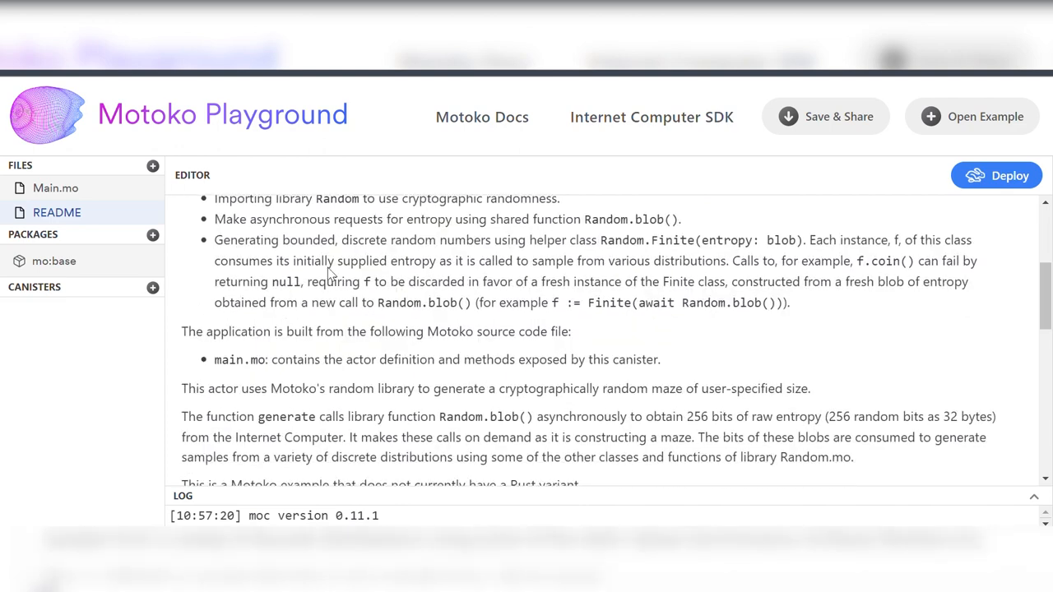
pyautogui.scroll(-3)
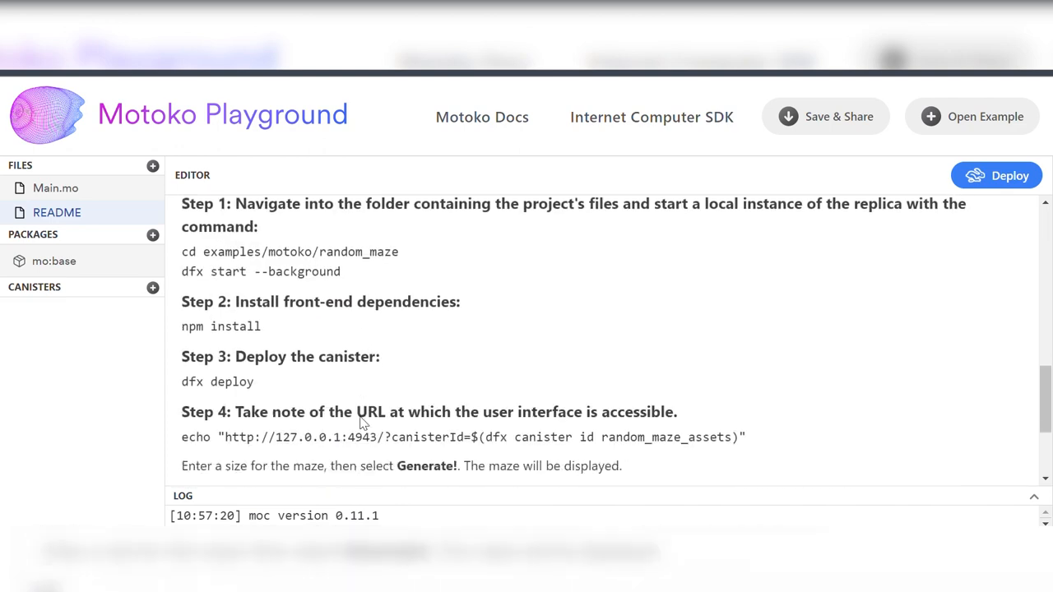
pyautogui.click(56, 187)
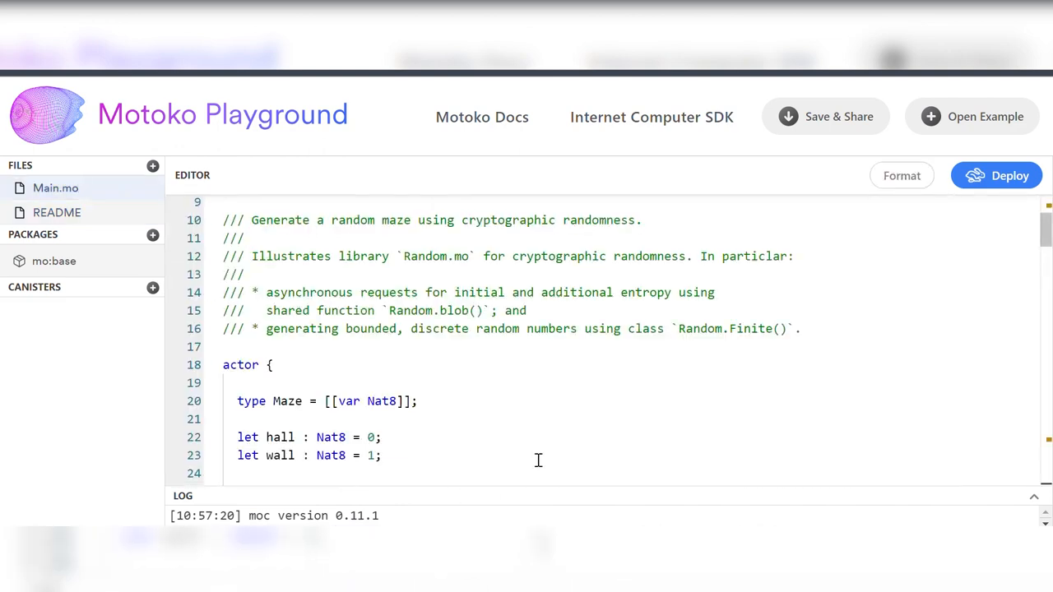
# Scroll through the Random maze Main.mo code to the end and back up.
pyautogui.scroll(-3)
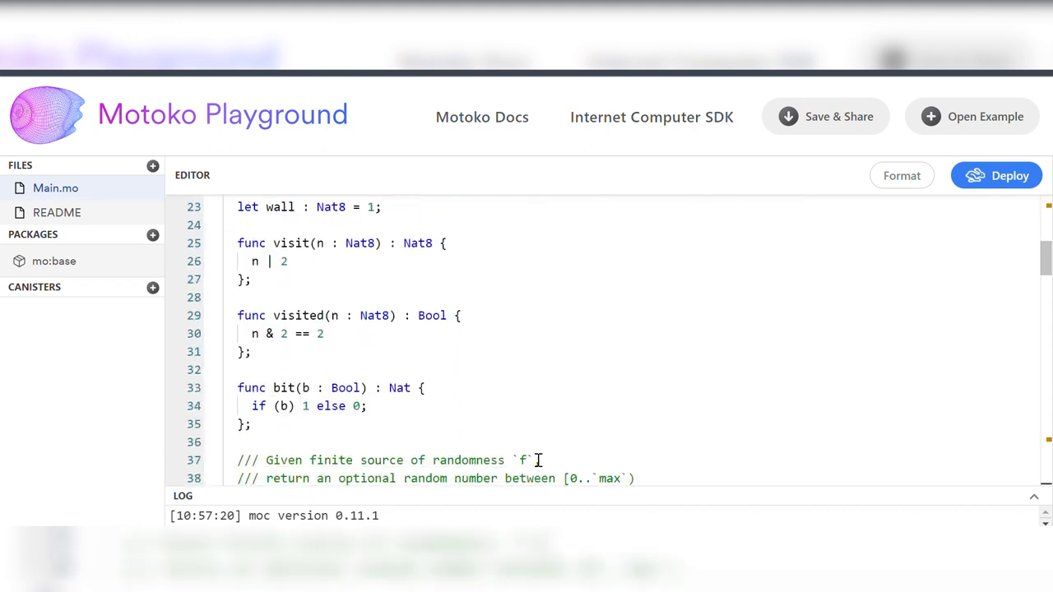
pyautogui.scroll(-3)
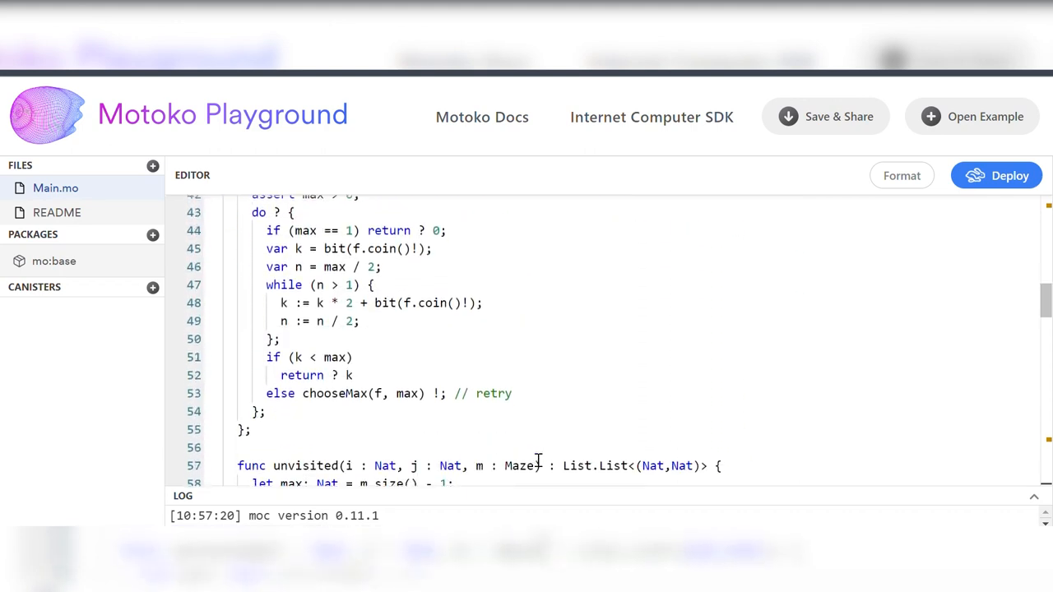
pyautogui.scroll(-3)
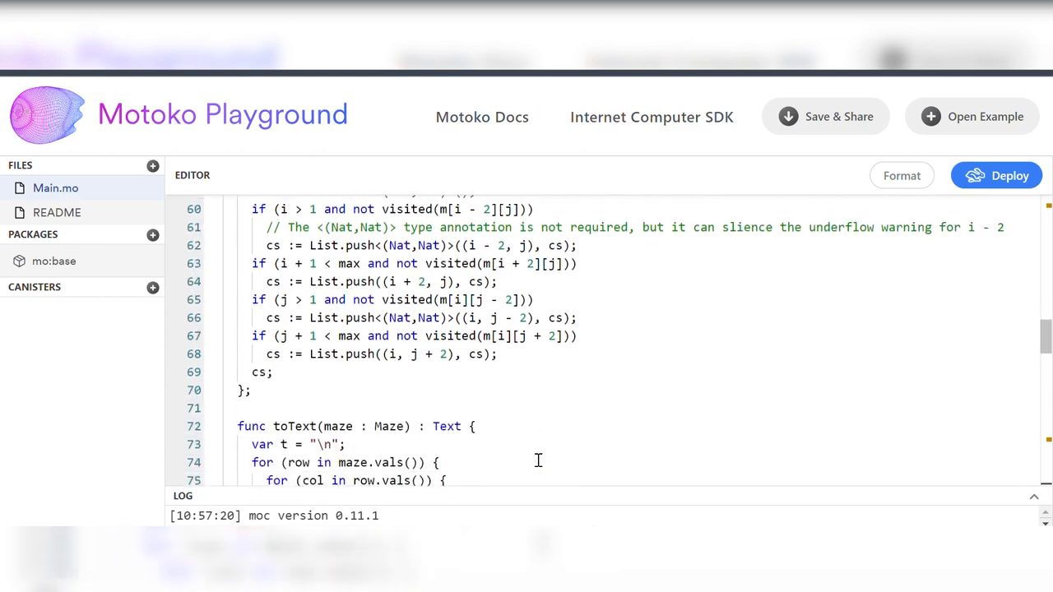
pyautogui.scroll(-3)
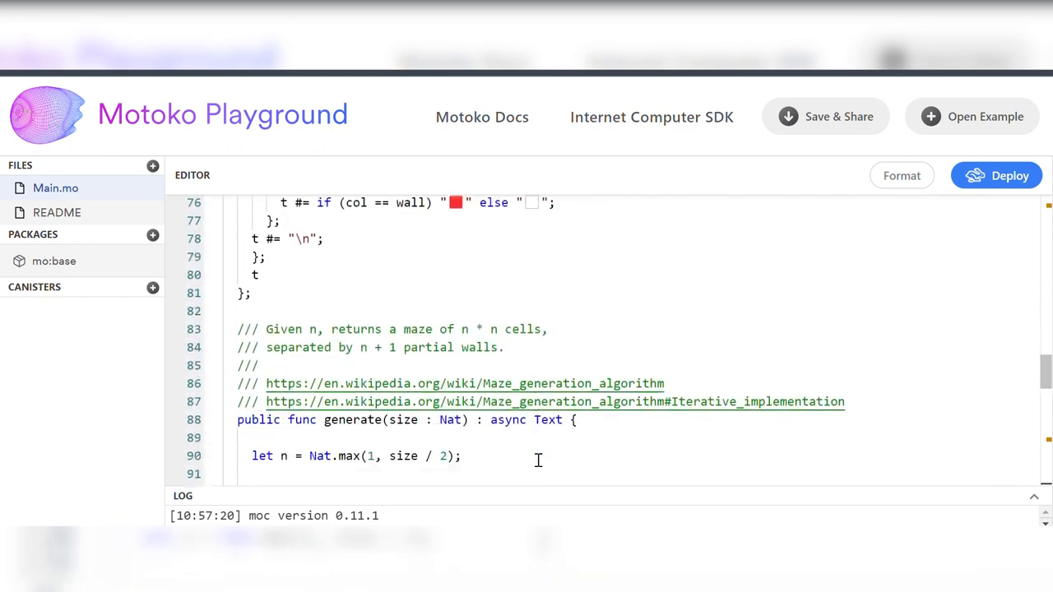
pyautogui.scroll(-3)
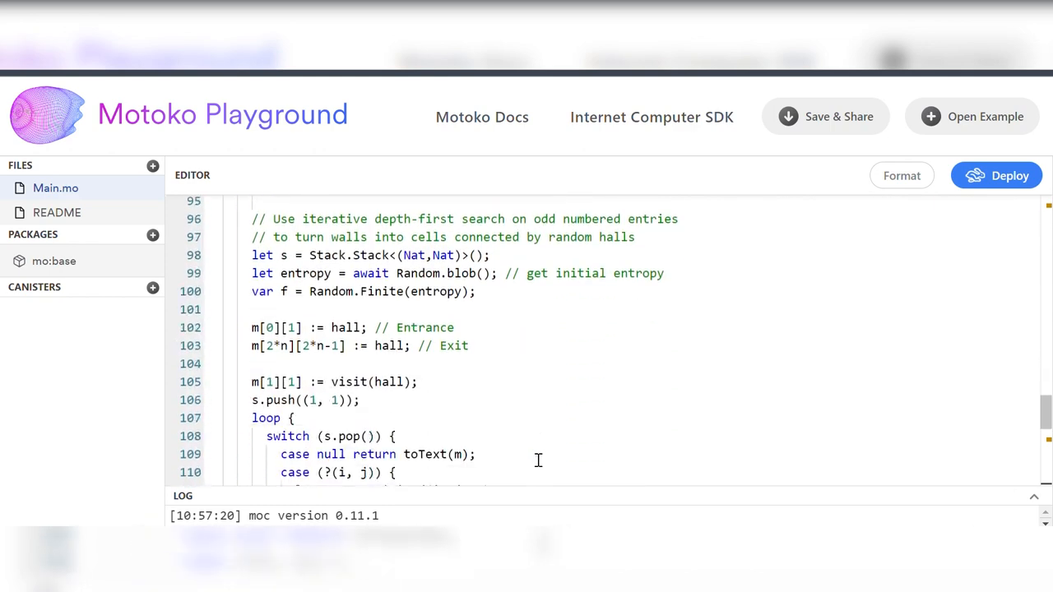
pyautogui.scroll(-3)
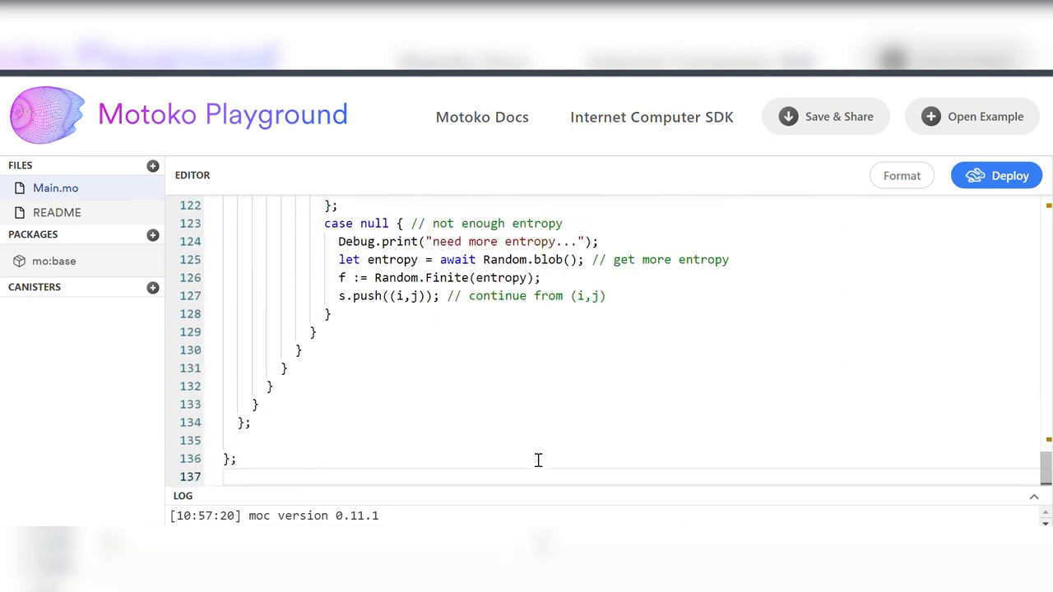
pyautogui.scroll(3)
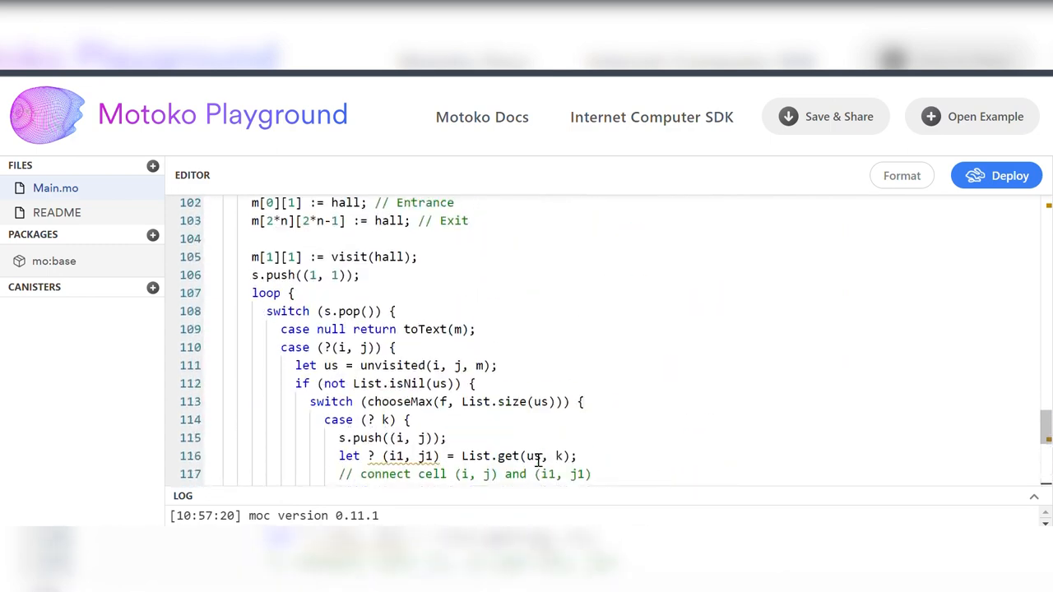
pyautogui.scroll(3)
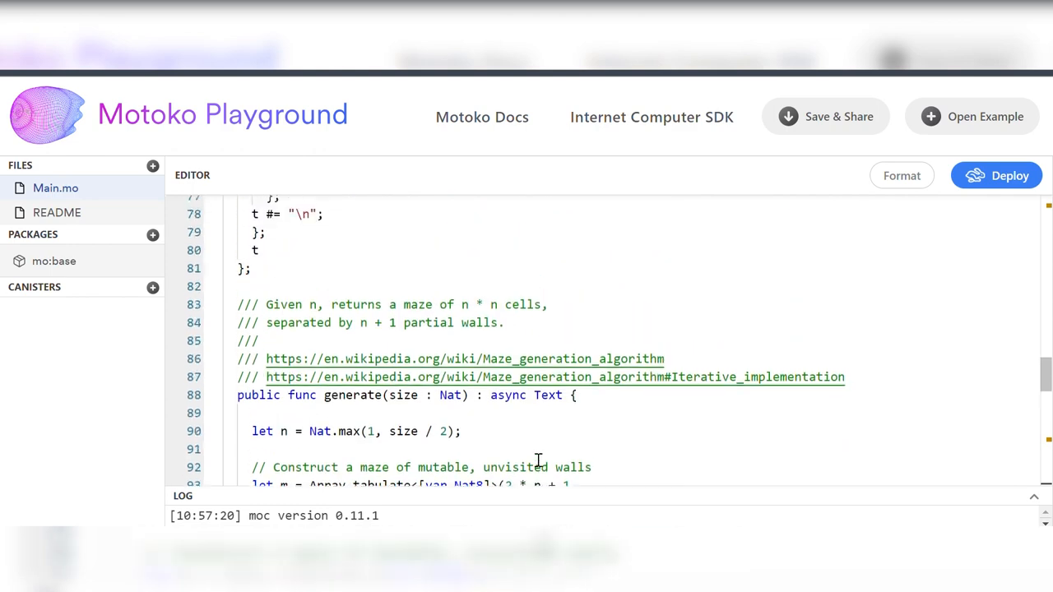
pyautogui.scroll(3)
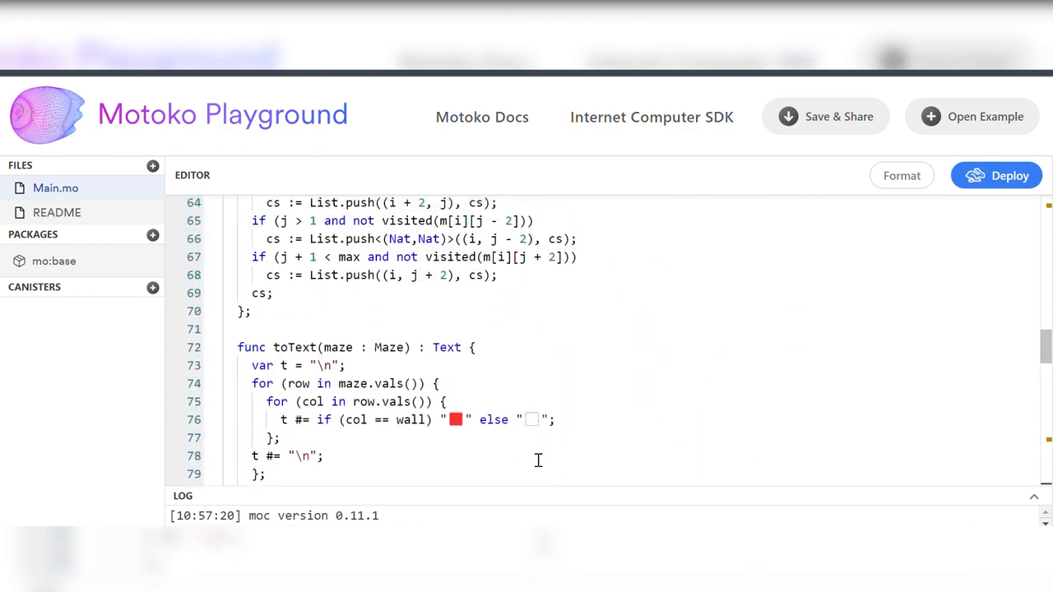
pyautogui.scroll(3)
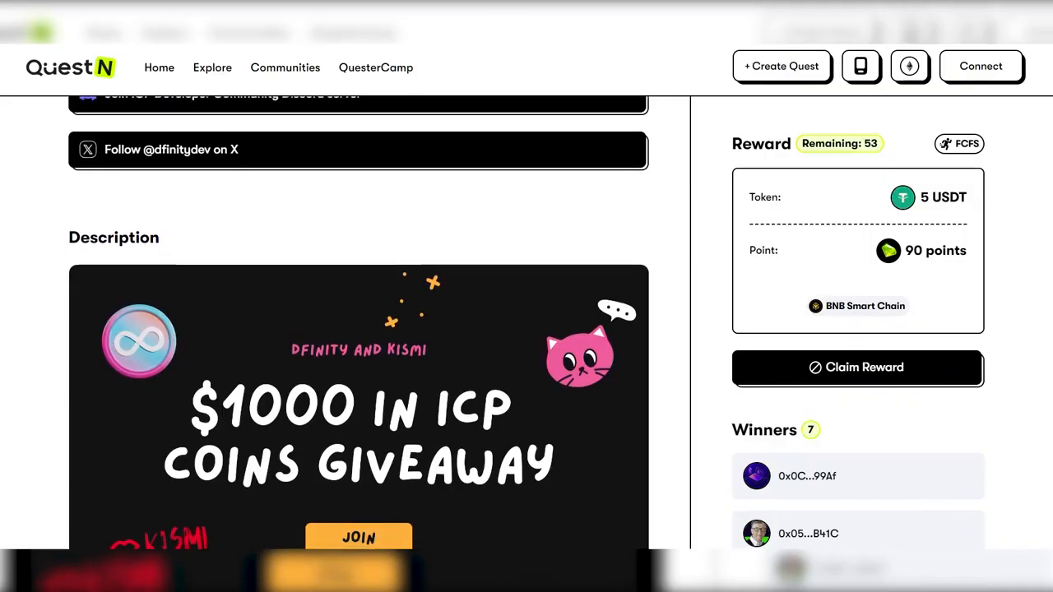
# Scroll the QuestN quest page to the $1000 ICP coins giveaway description and rewards.
pyautogui.scroll(-3)
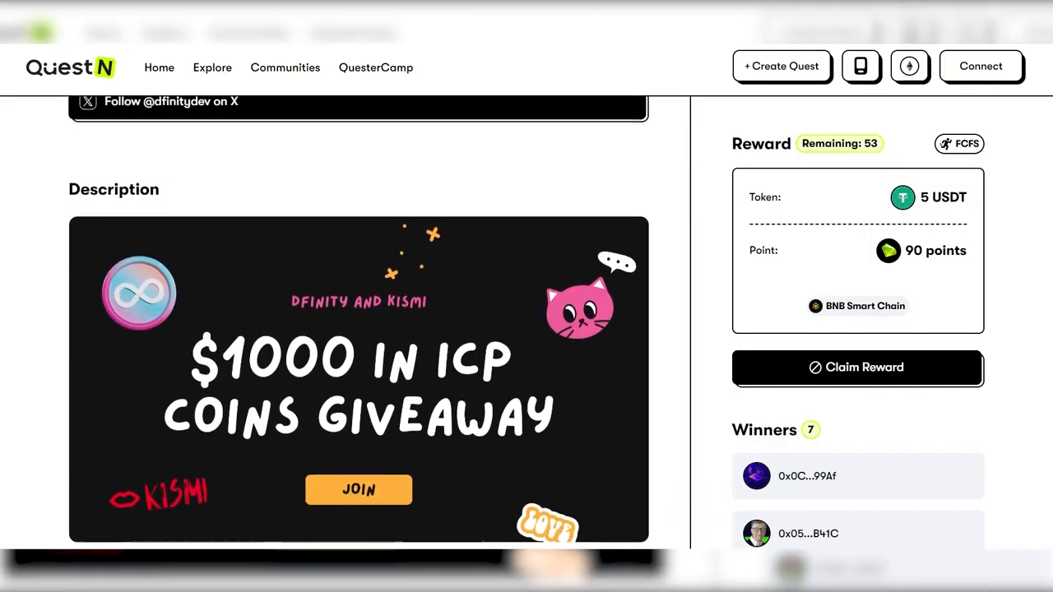
pyautogui.scroll(3)
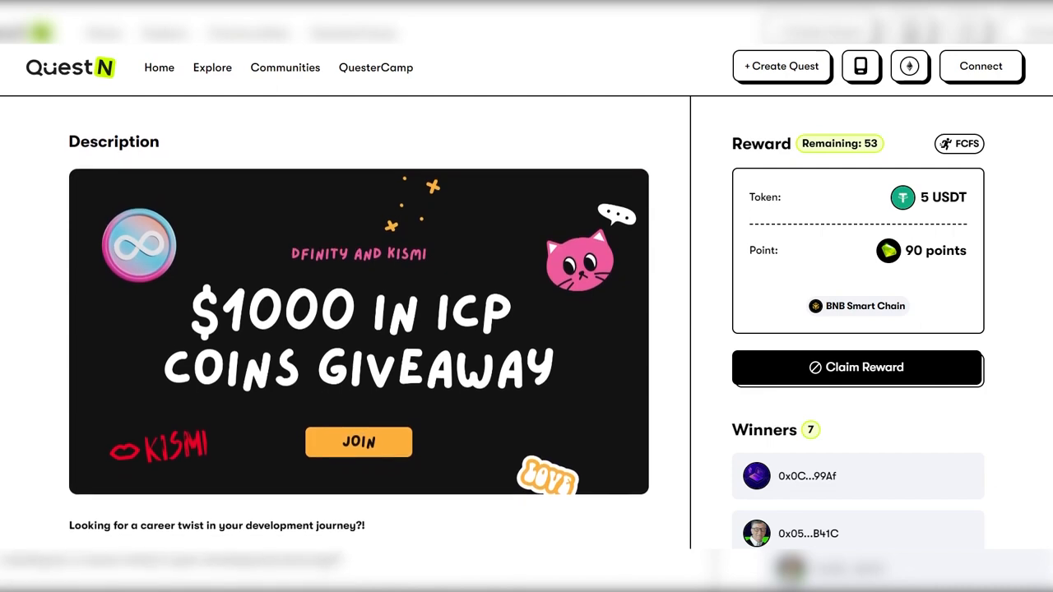
pyautogui.scroll(-3)
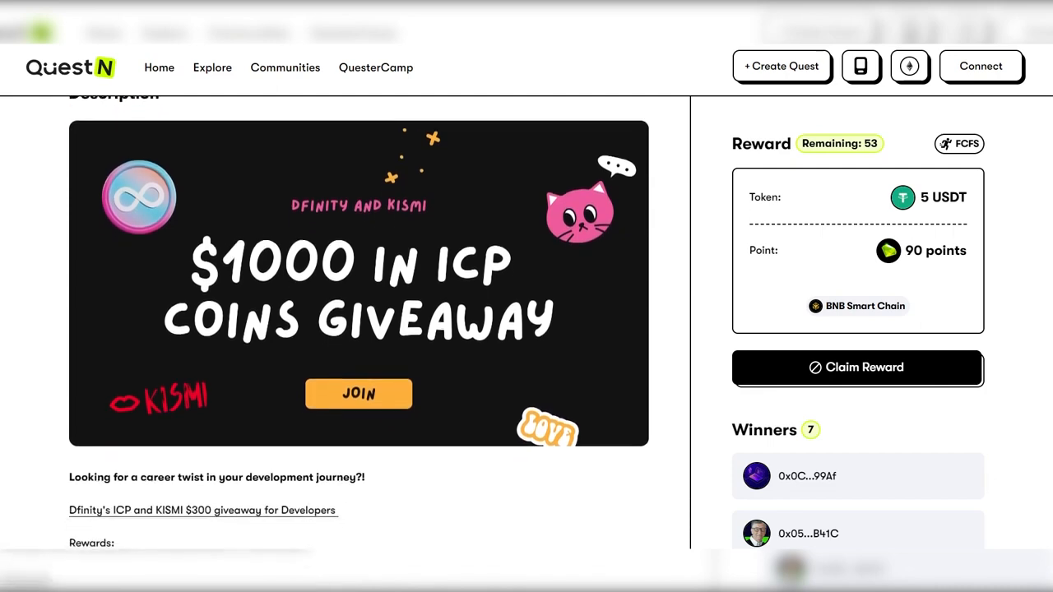
pyautogui.scroll(-3)
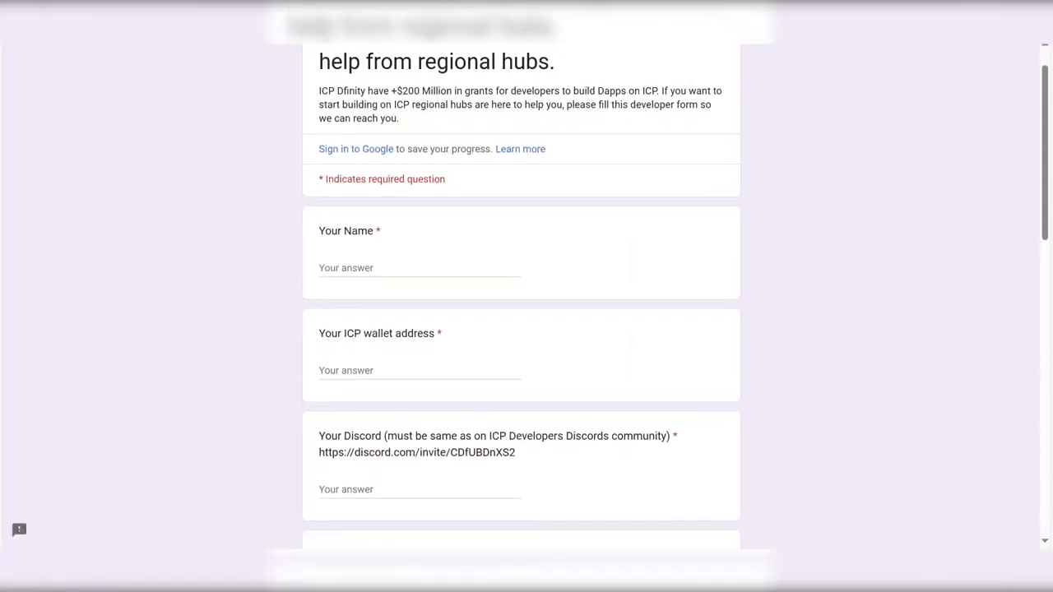
# Scroll the regional hubs form through its required name, wallet, Discord and Telegram questions.
pyautogui.scroll(-3)
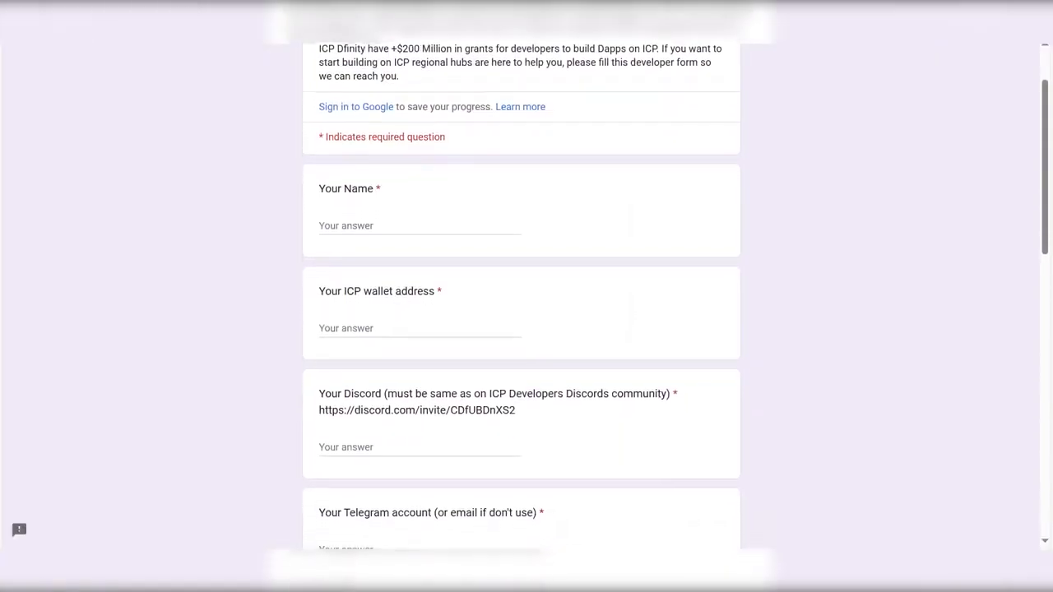
pyautogui.scroll(-3)
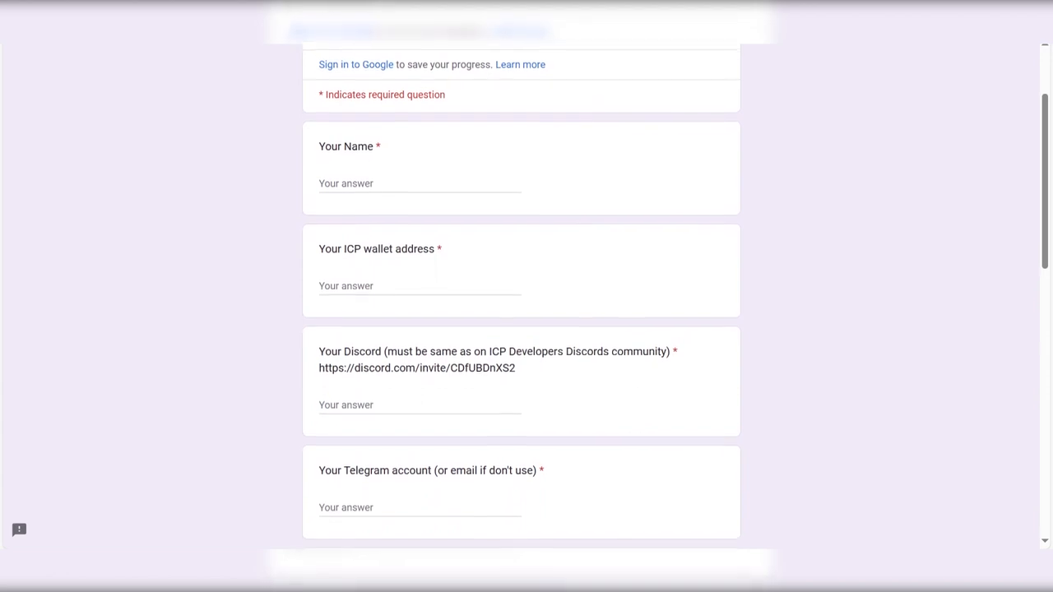
pyautogui.scroll(-3)
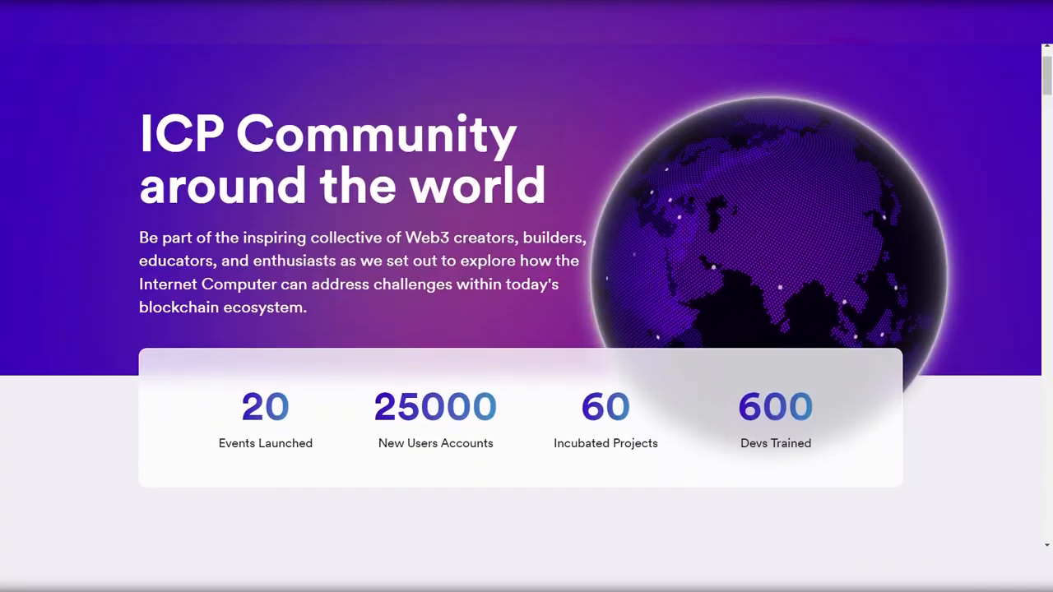
# Scroll the ICP Community hubs page and then the Dfinity Olympus announcement article.
pyautogui.scroll(-3)
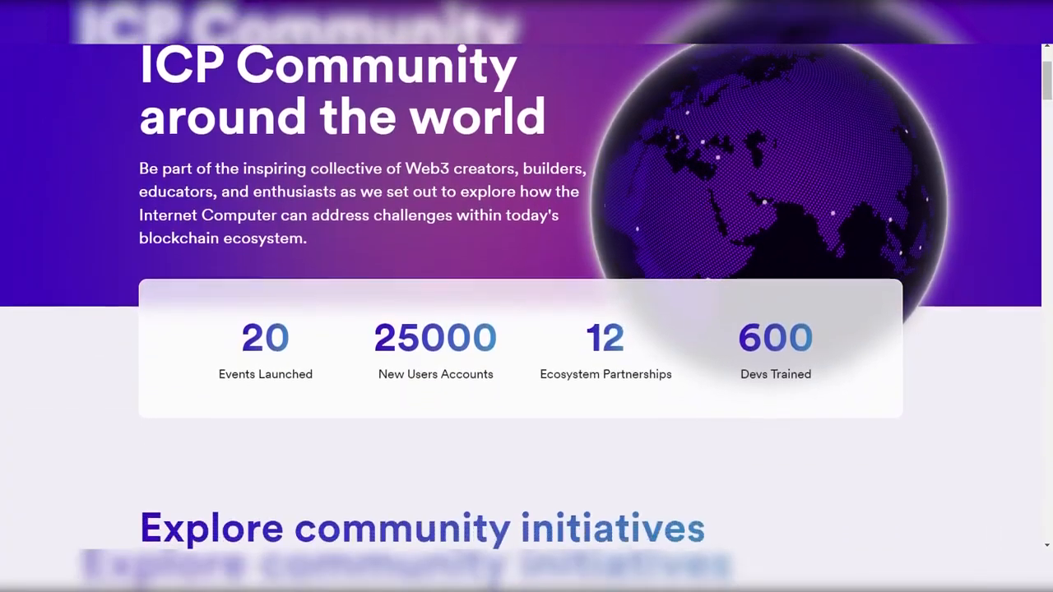
pyautogui.scroll(-3)
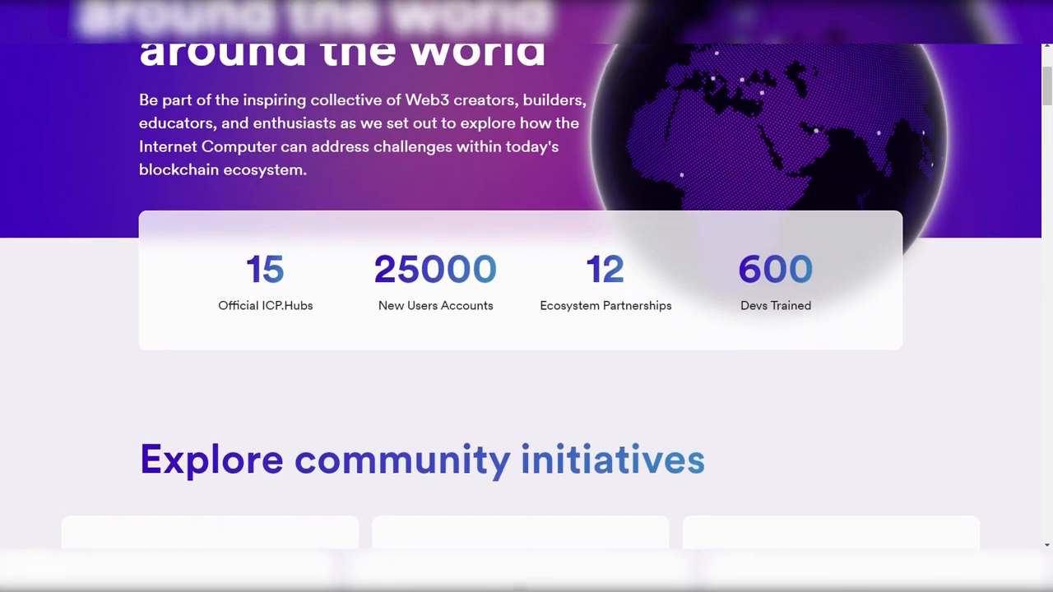
pyautogui.scroll(-3)
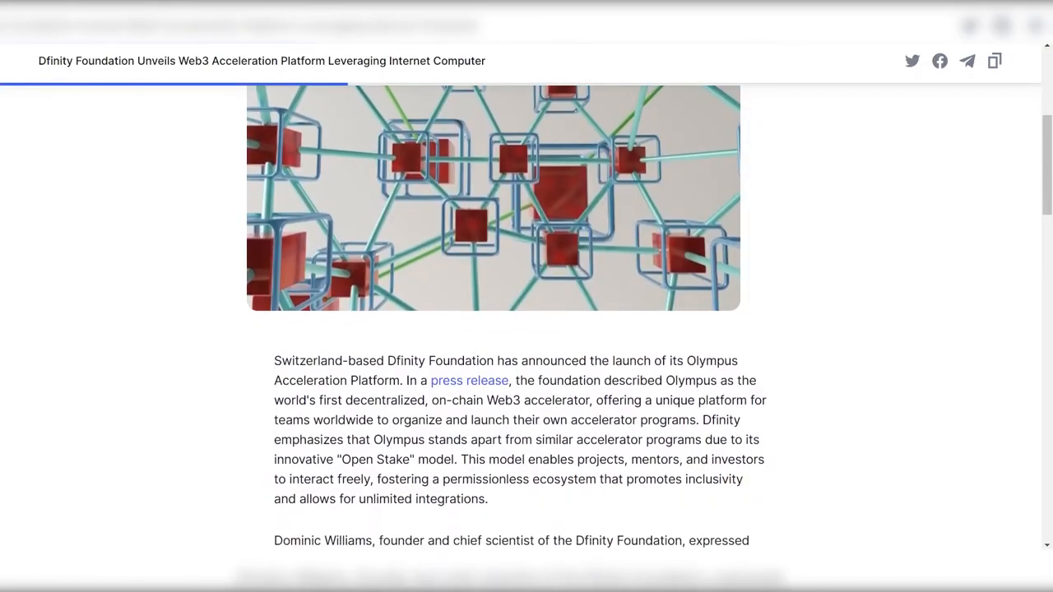
pyautogui.scroll(-3)
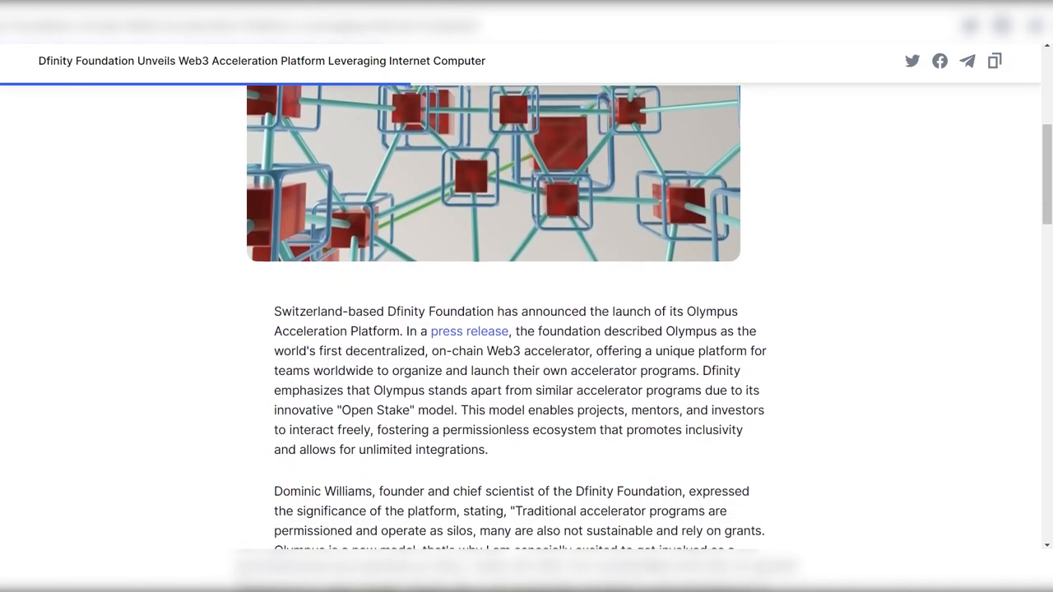
pyautogui.scroll(-3)
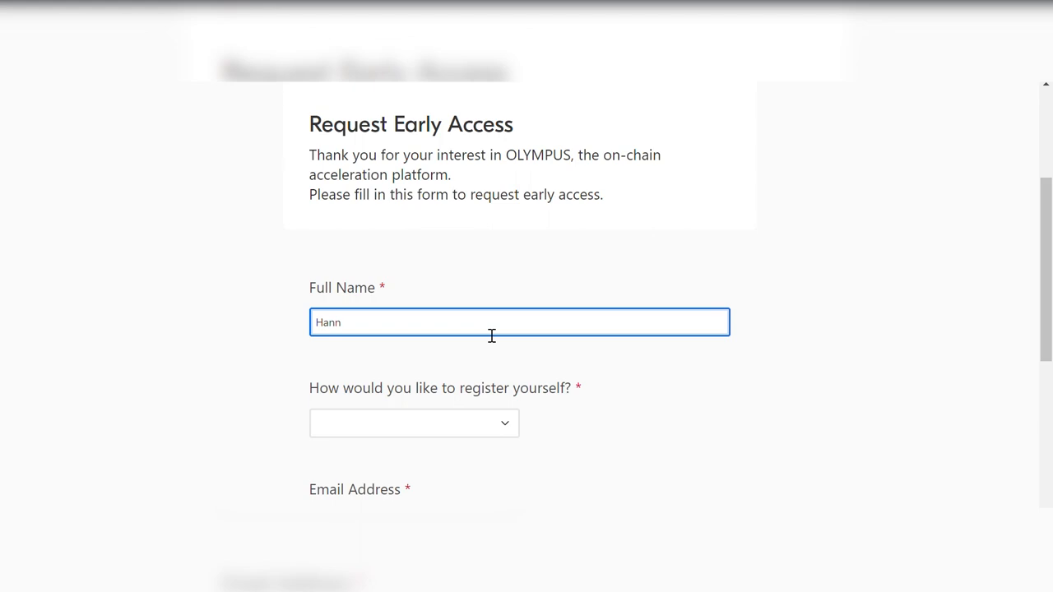
# Choose VC as the registration type on the Olympus early-access form.
pyautogui.click(413, 422)
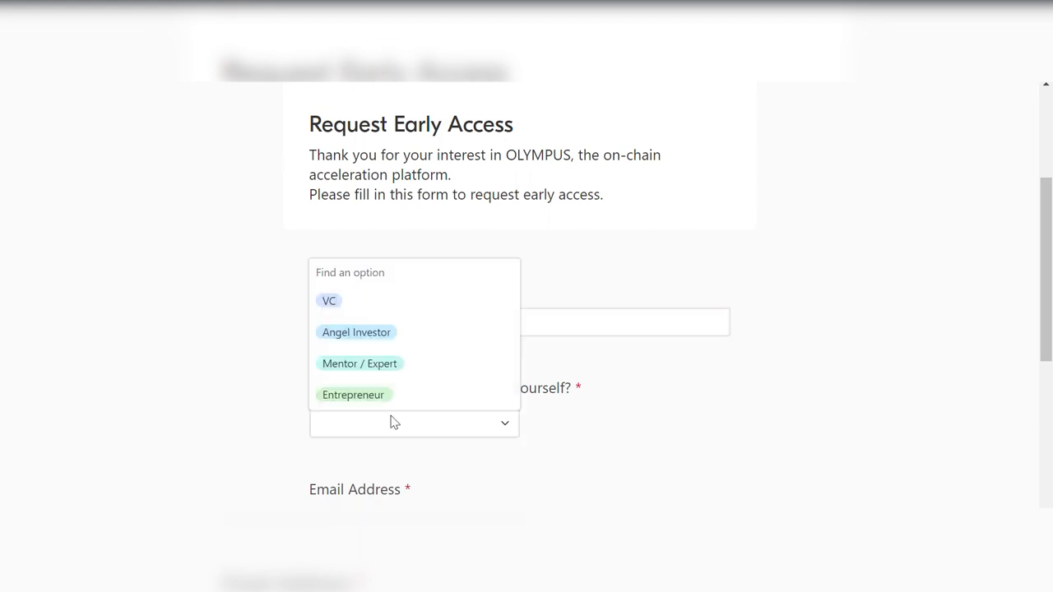
pyautogui.click(329, 300)
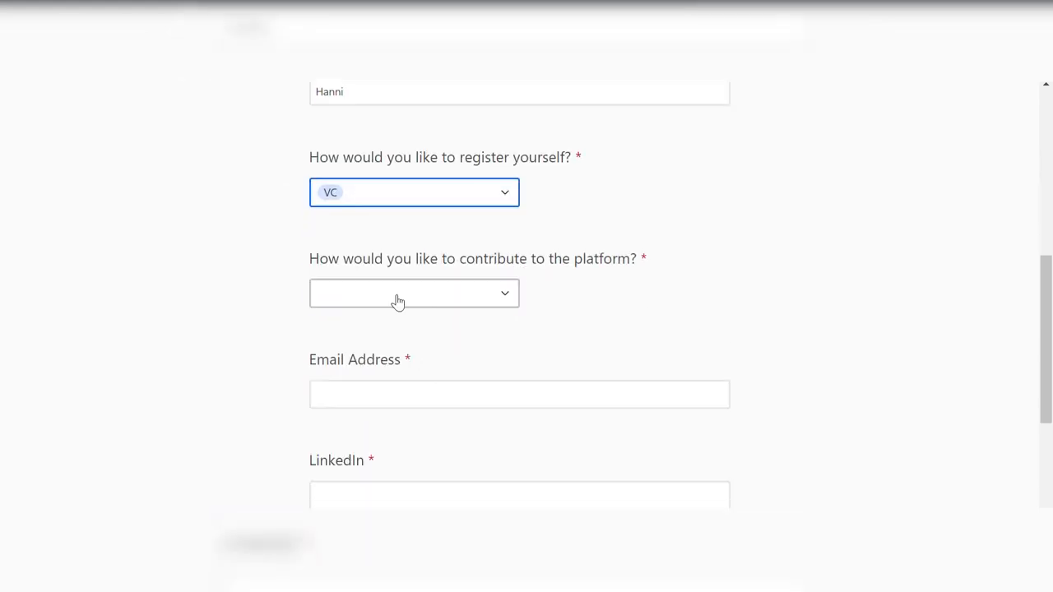